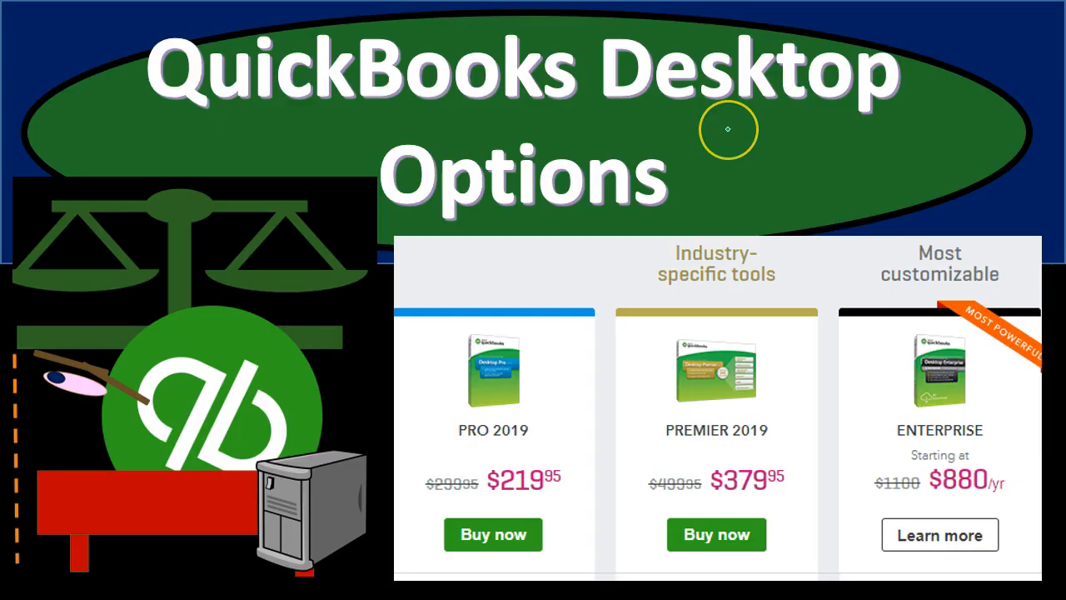
mouse_move(728, 130)
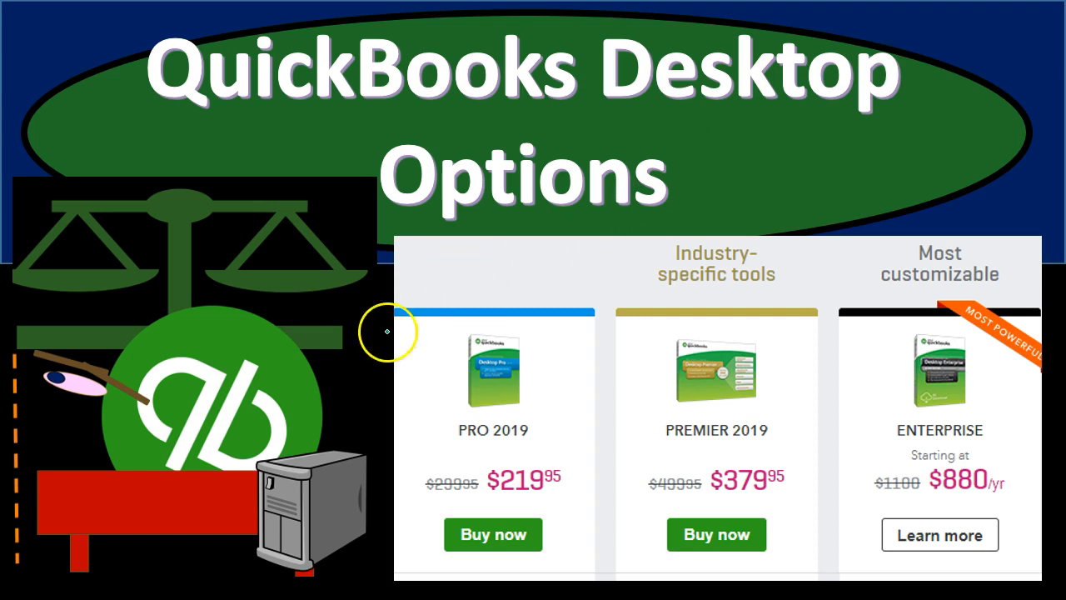
mouse_move(291, 418)
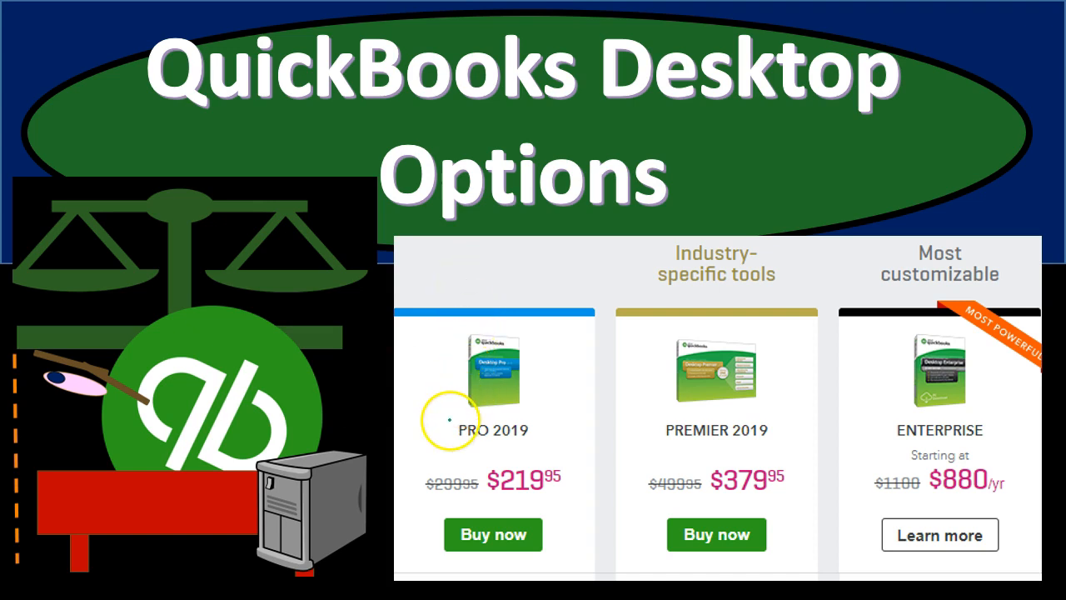
mouse_move(647, 411)
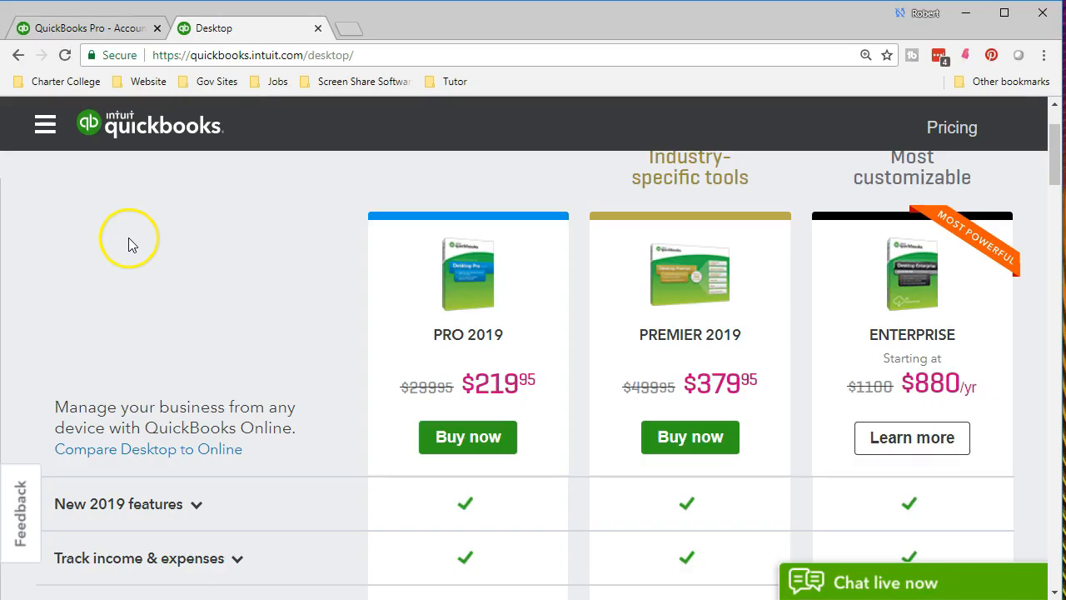
mouse_move(279, 75)
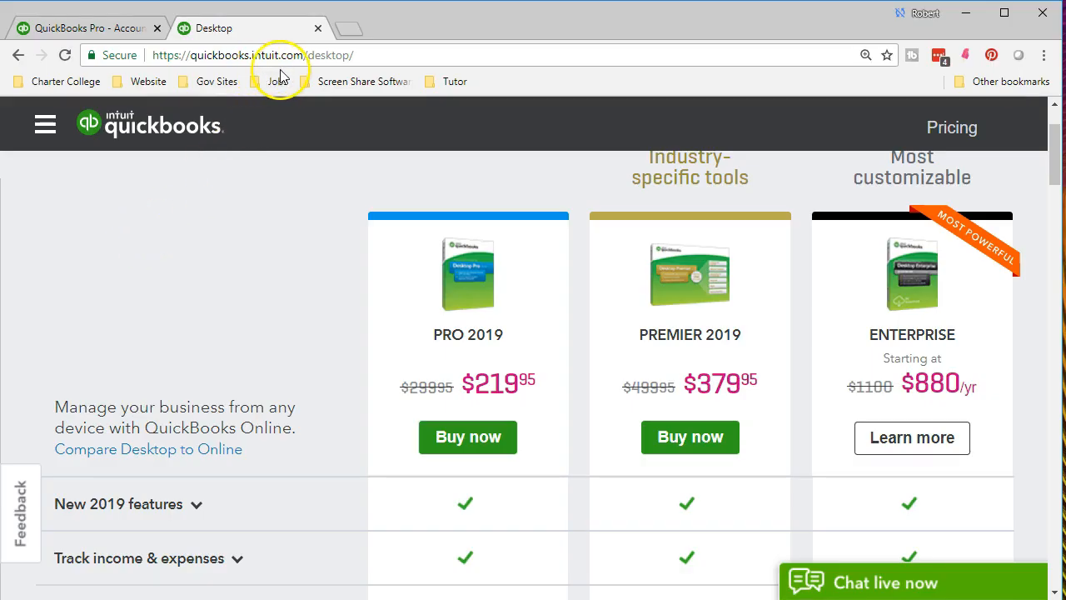
mouse_move(252, 323)
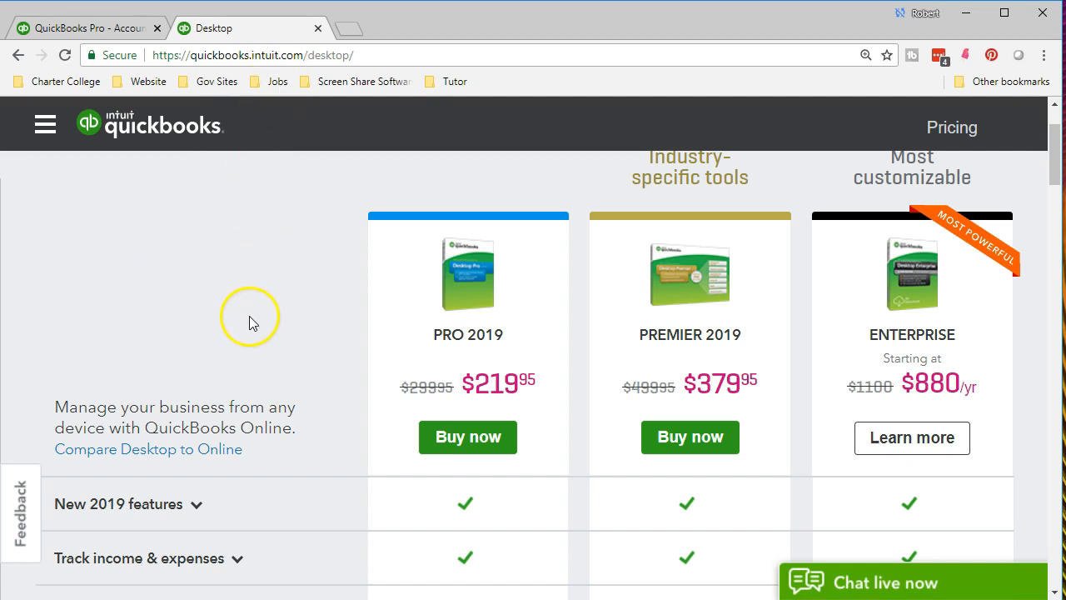
scroll(up, 3)
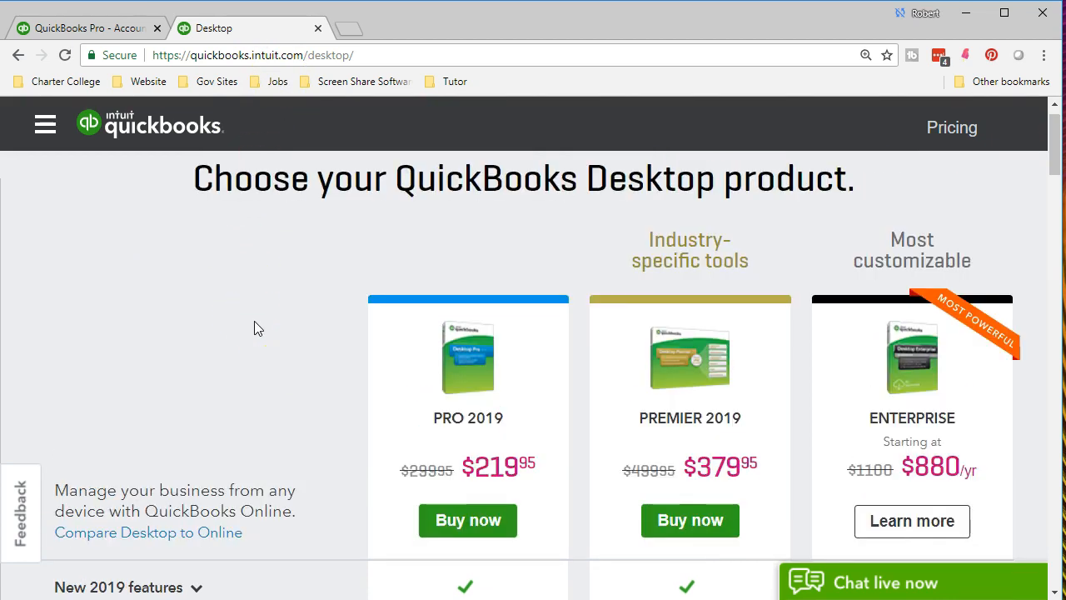
mouse_move(454, 213)
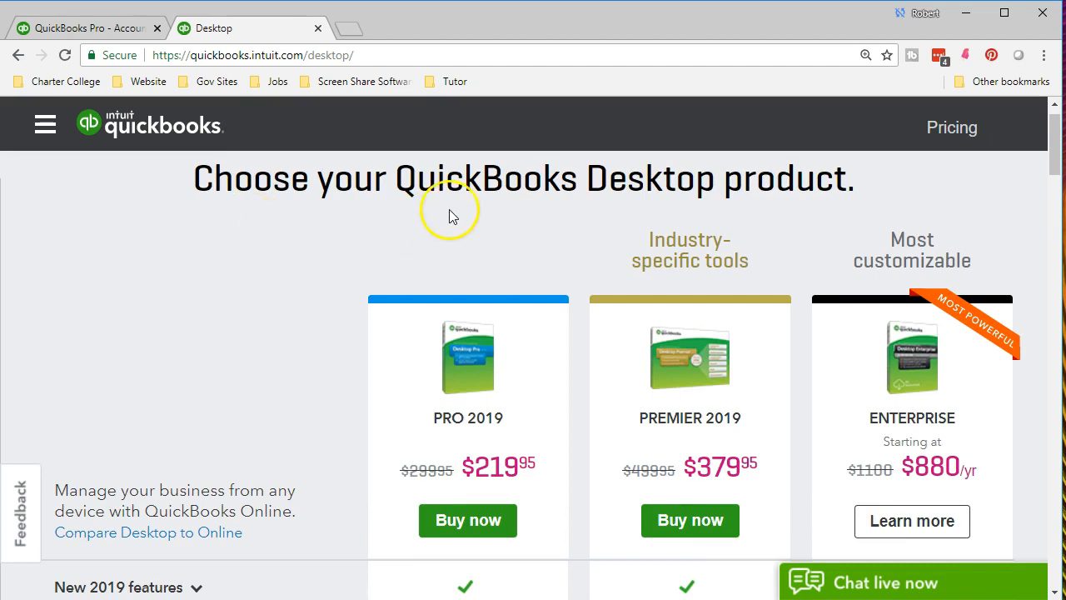
mouse_move(596, 217)
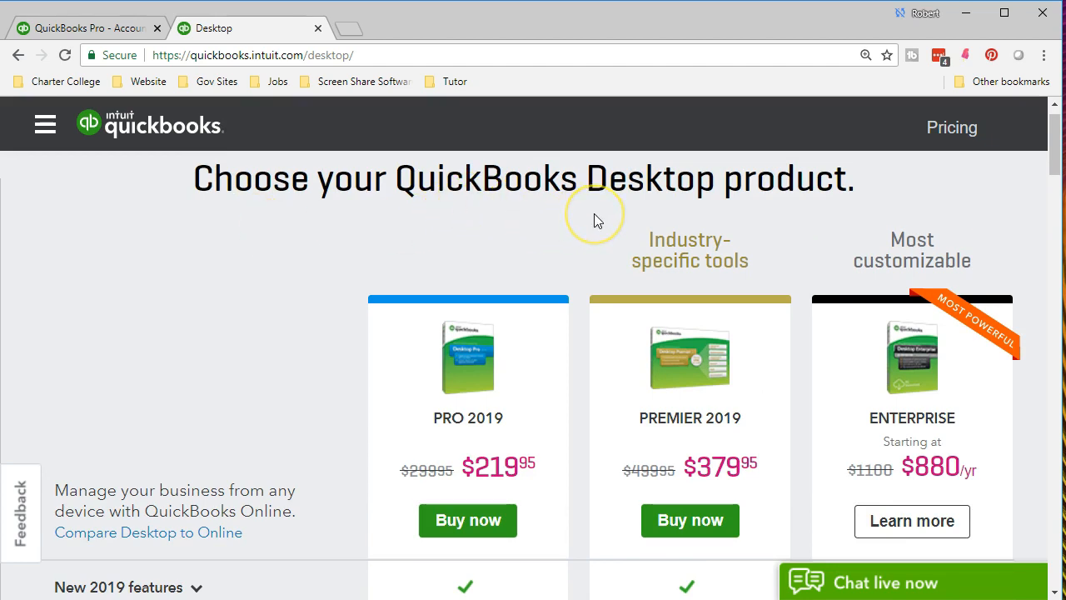
mouse_move(304, 286)
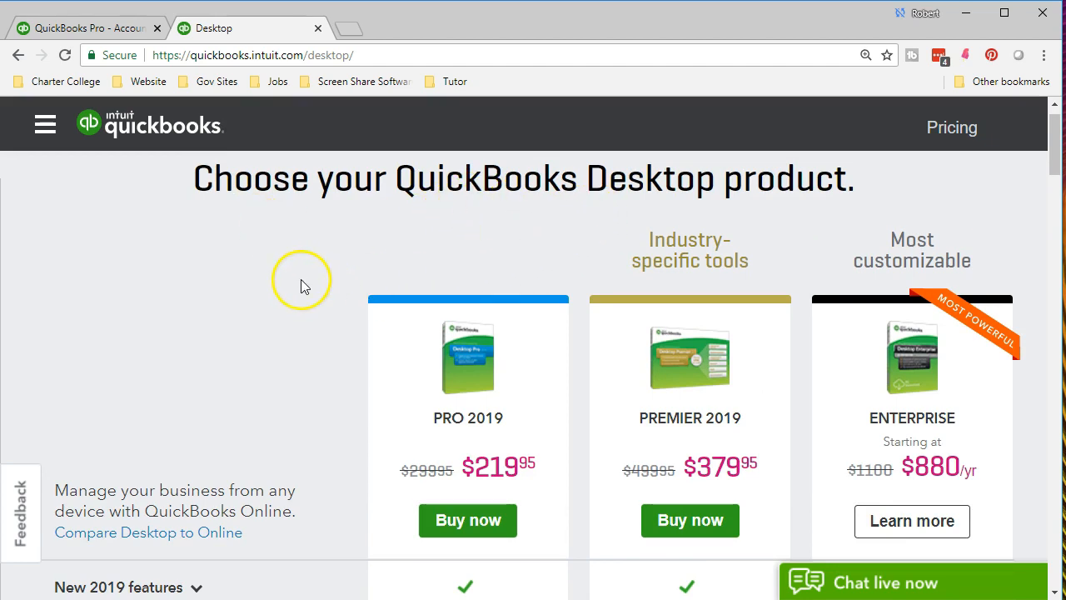
mouse_move(268, 325)
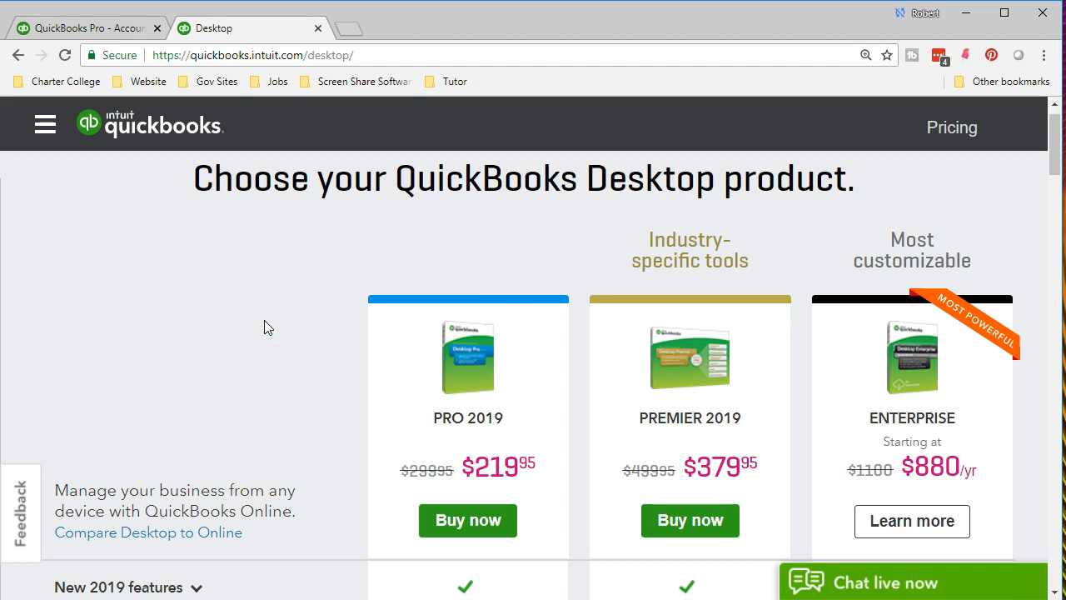
scroll(down, 3)
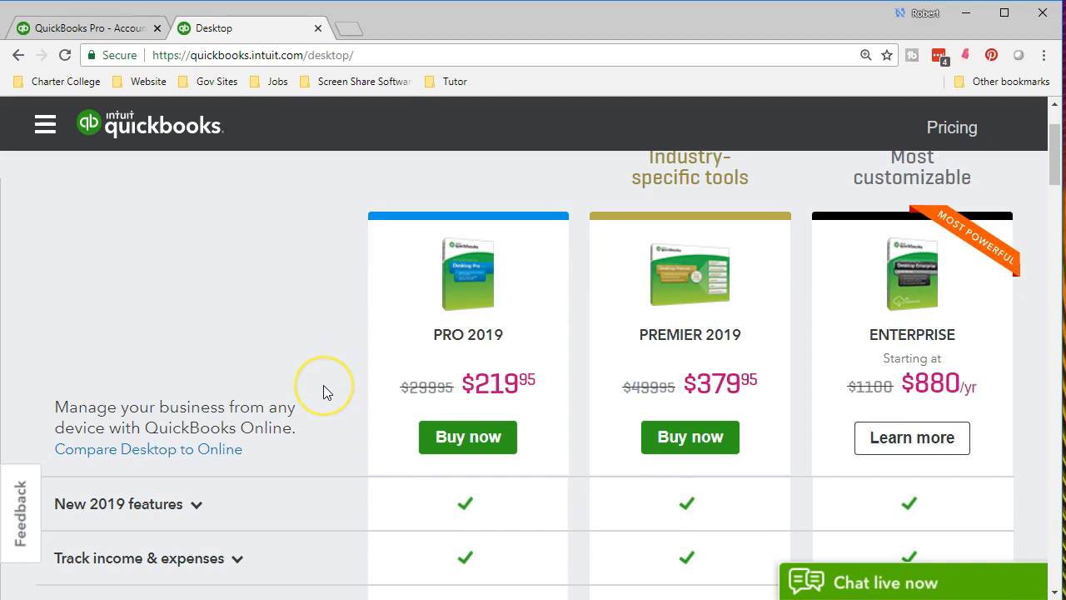
mouse_move(299, 346)
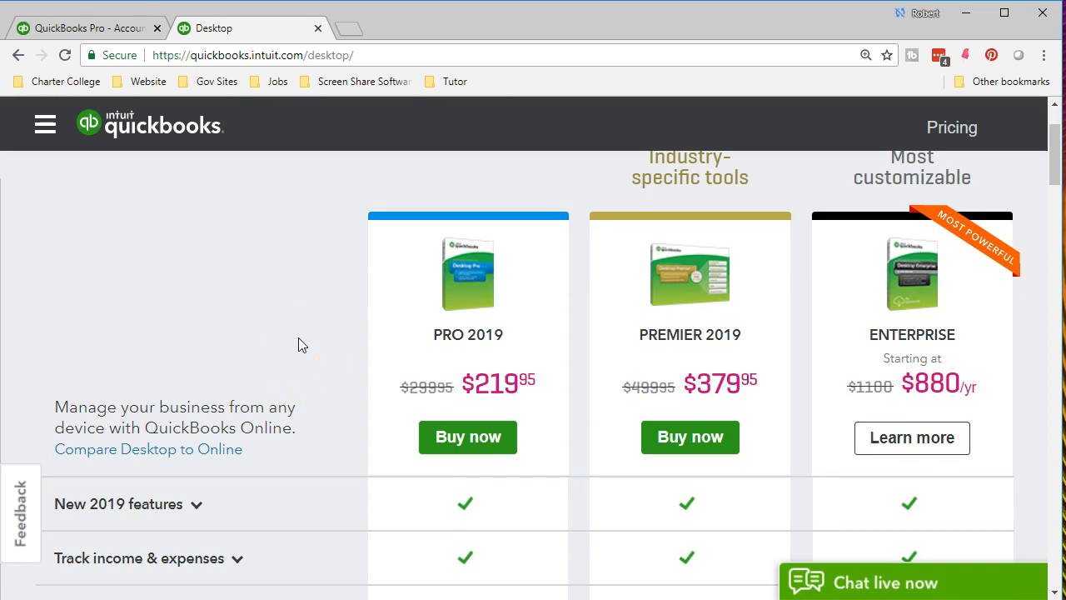
mouse_move(633, 357)
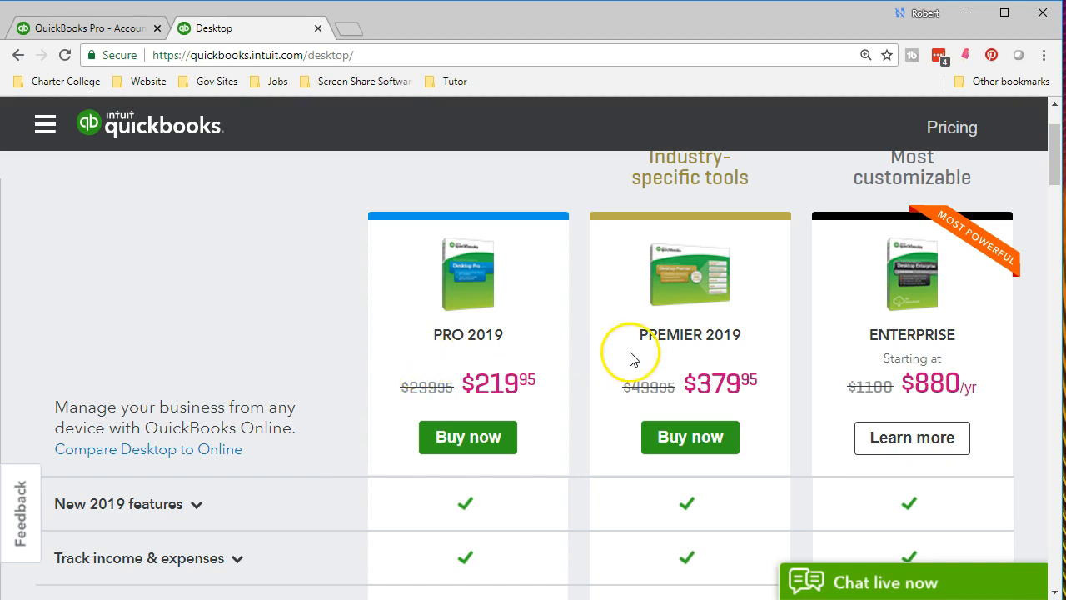
scroll(up, 3)
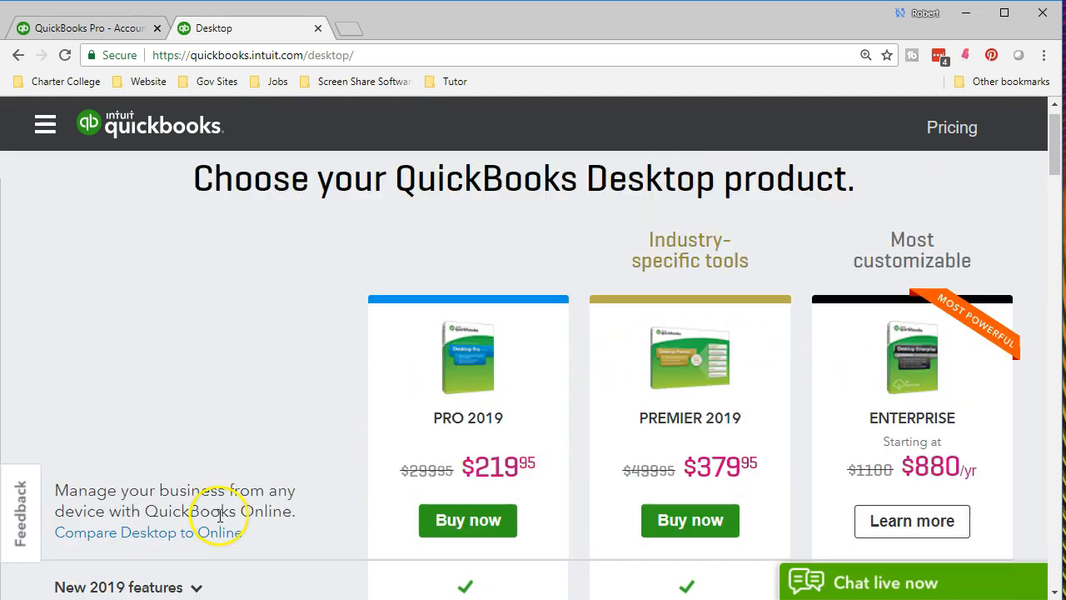
mouse_move(383, 431)
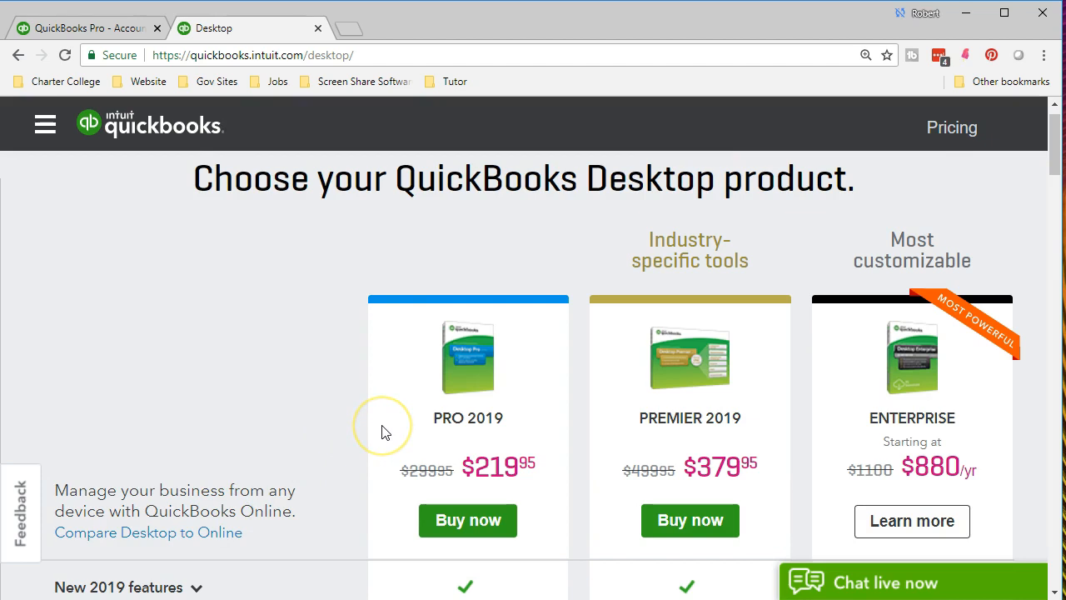
mouse_move(386, 431)
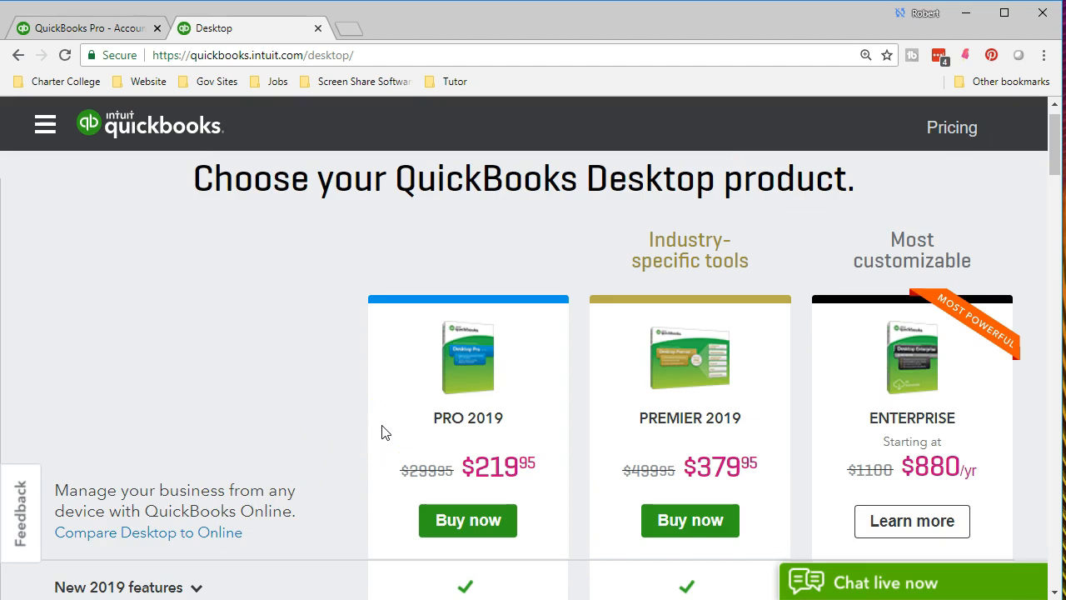
mouse_move(325, 441)
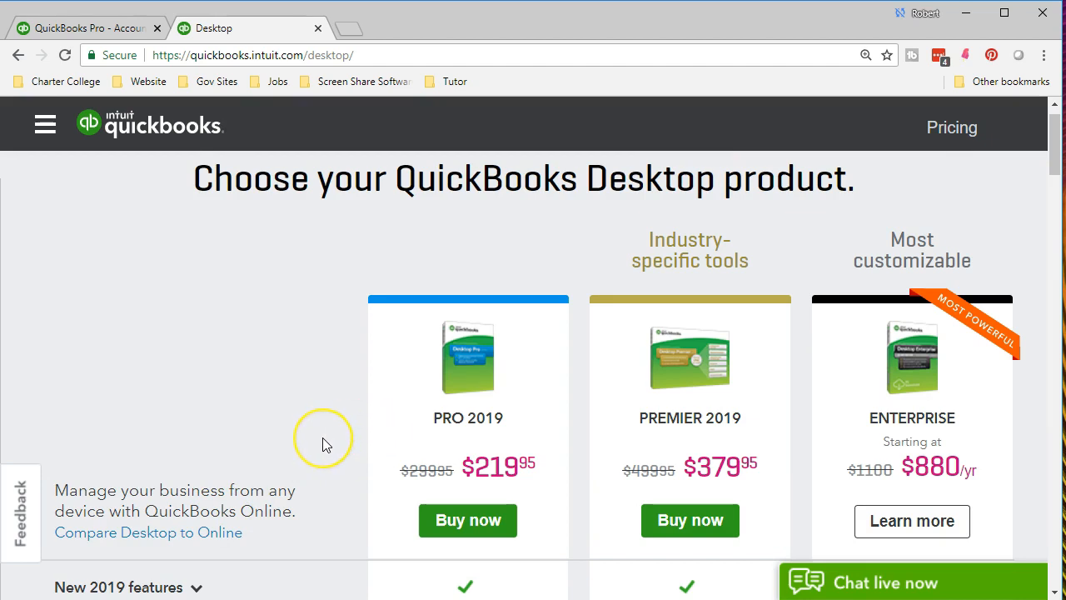
mouse_move(325, 441)
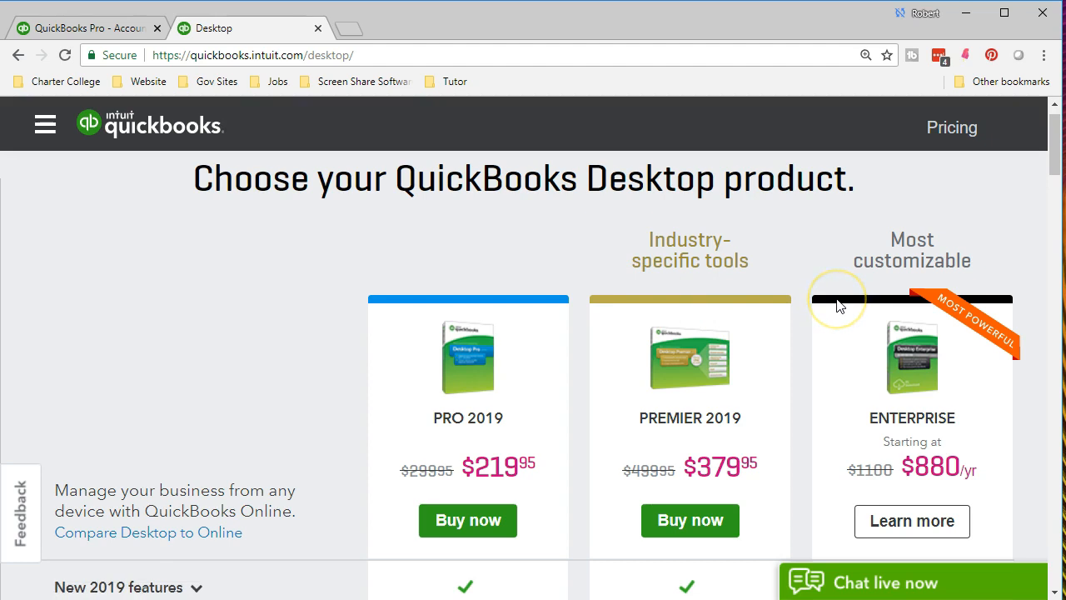
mouse_move(837, 300)
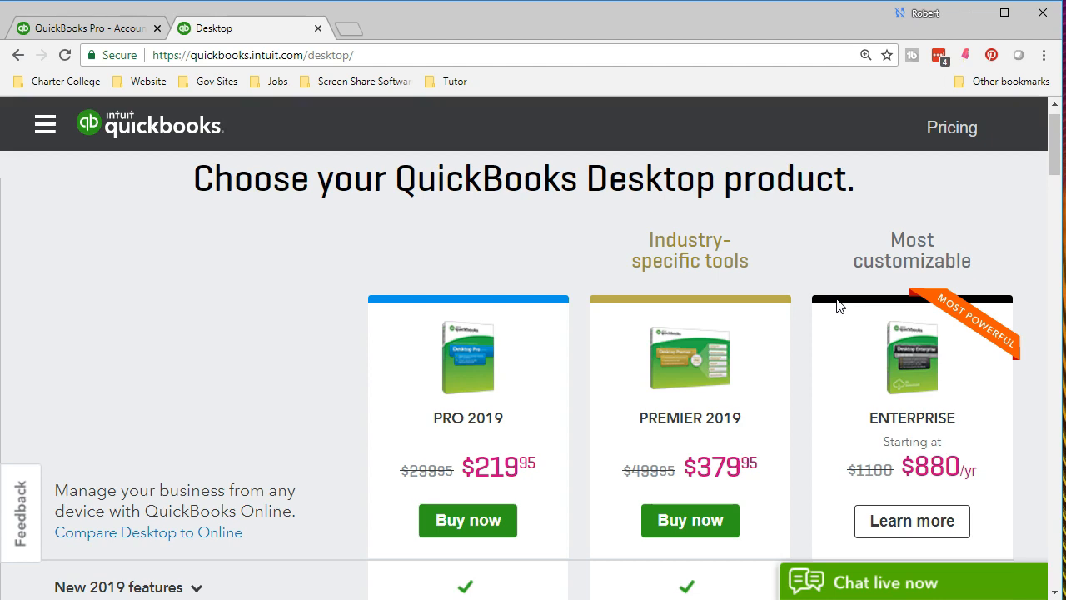
mouse_move(448, 439)
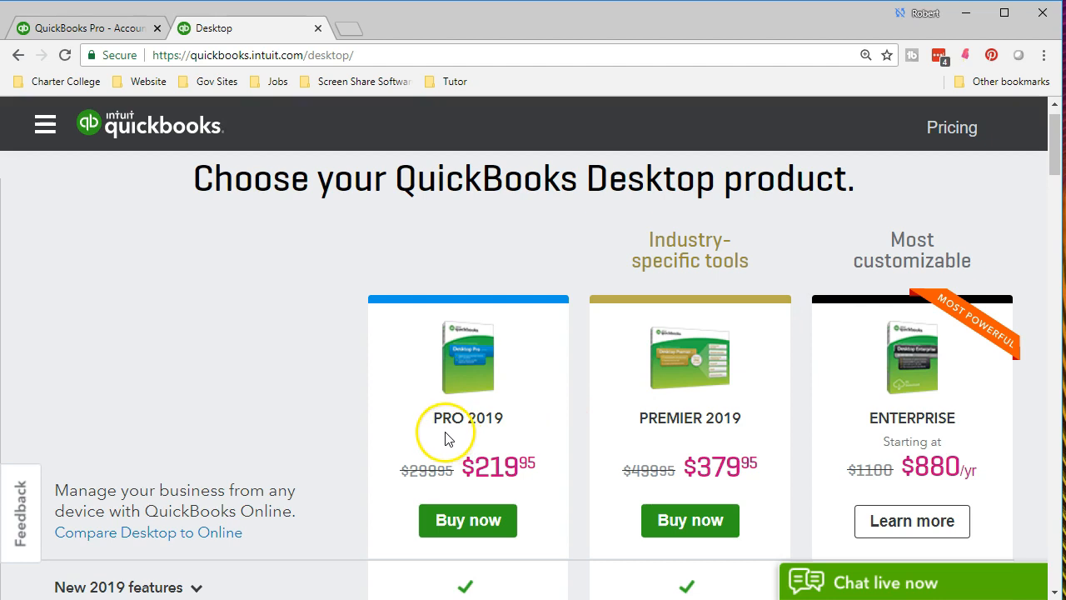
mouse_move(374, 438)
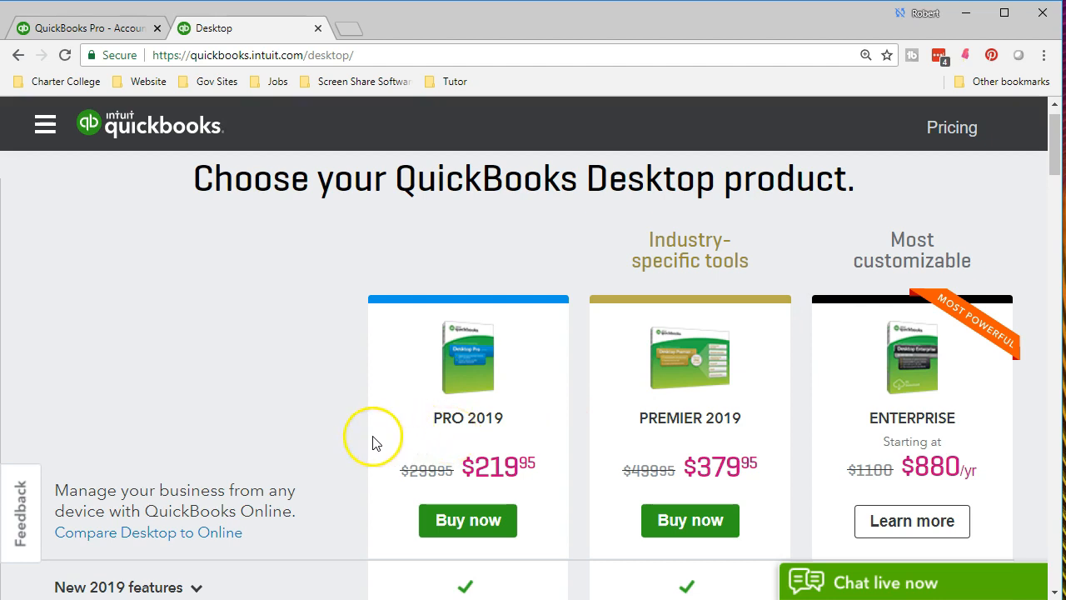
mouse_move(357, 444)
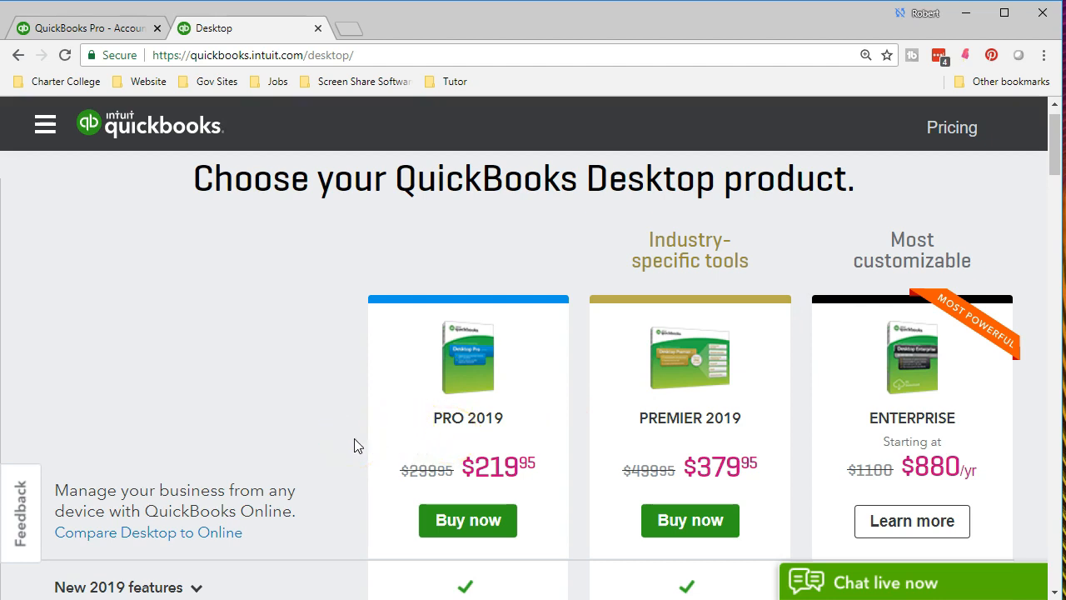
scroll(down, 3)
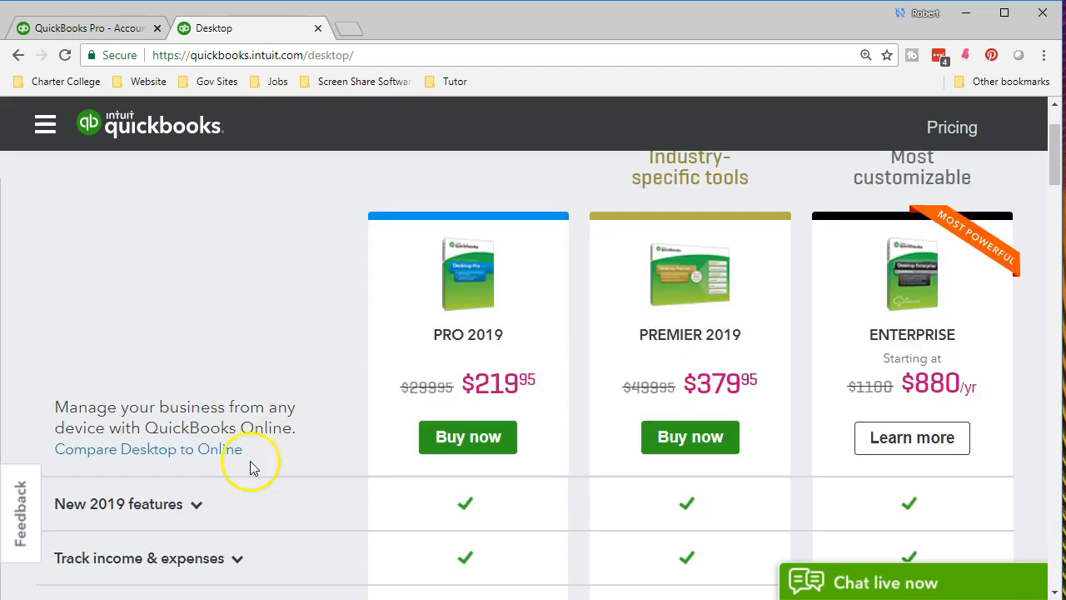
mouse_move(274, 525)
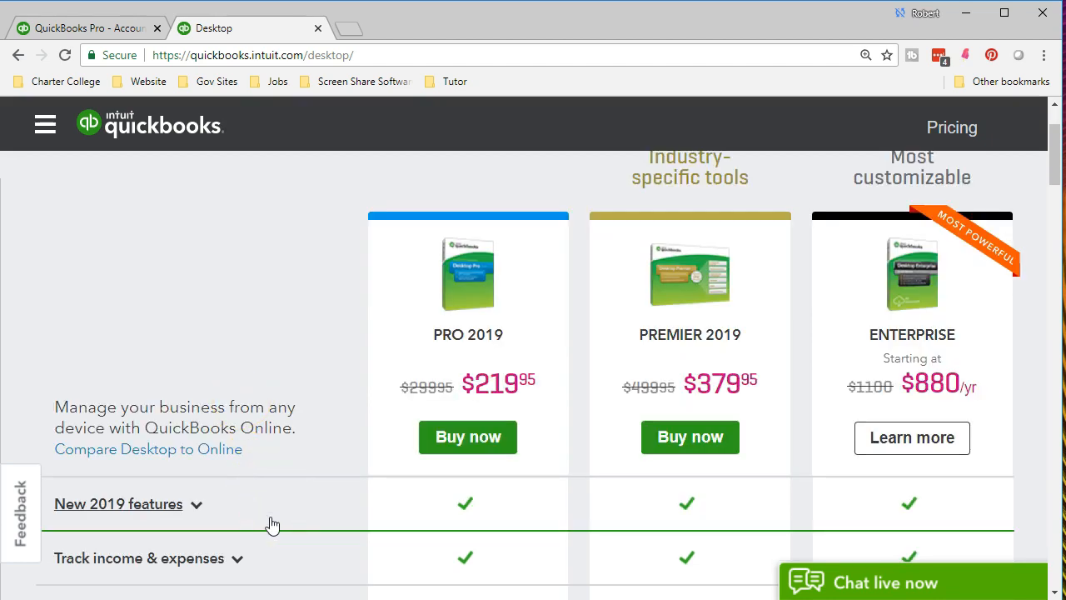
mouse_move(468, 437)
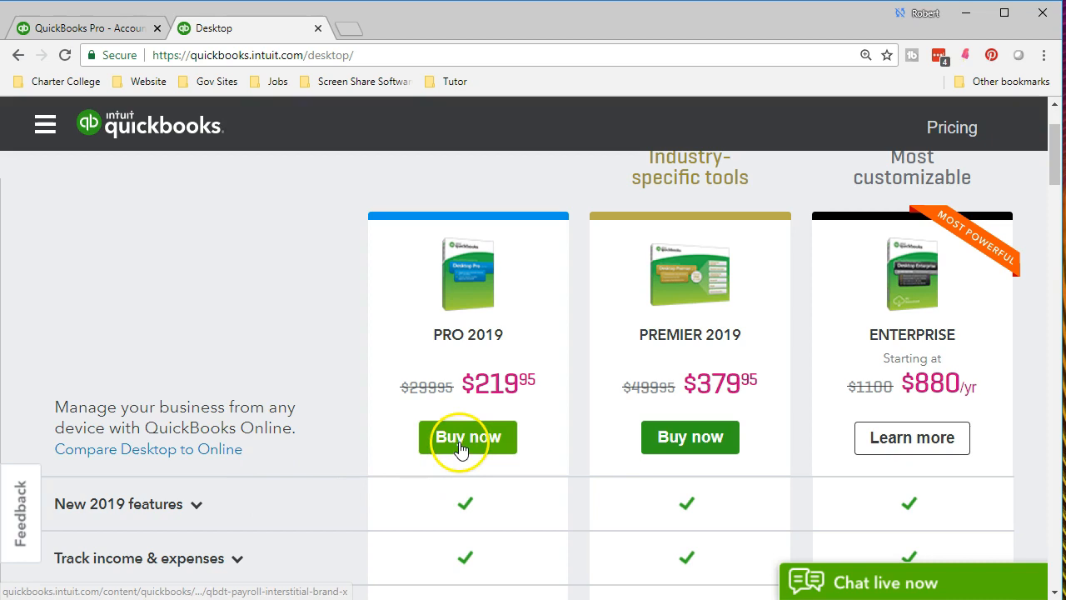
mouse_move(254, 346)
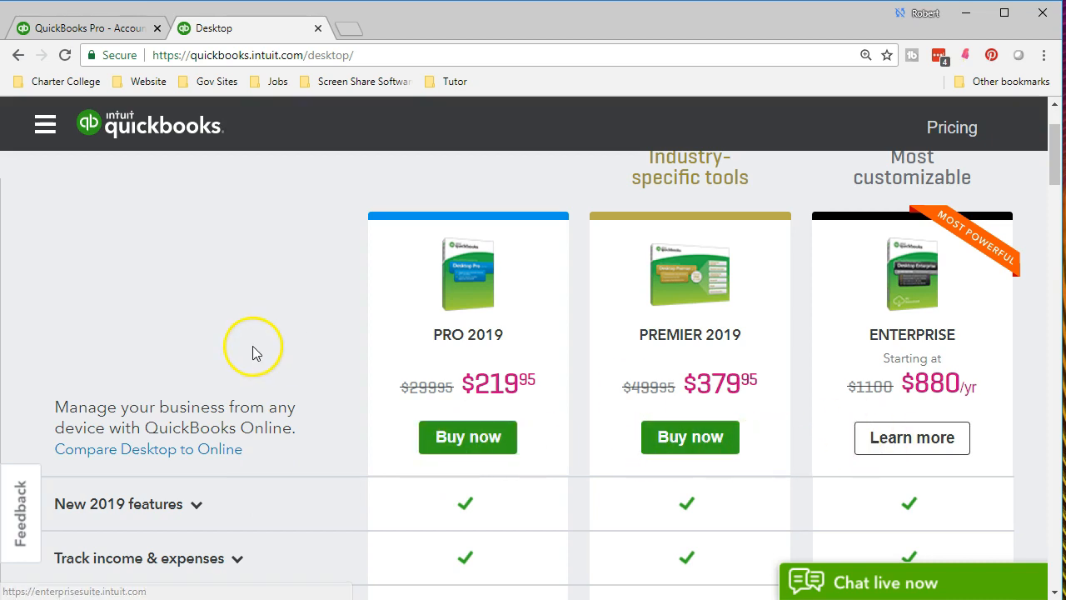
mouse_move(315, 563)
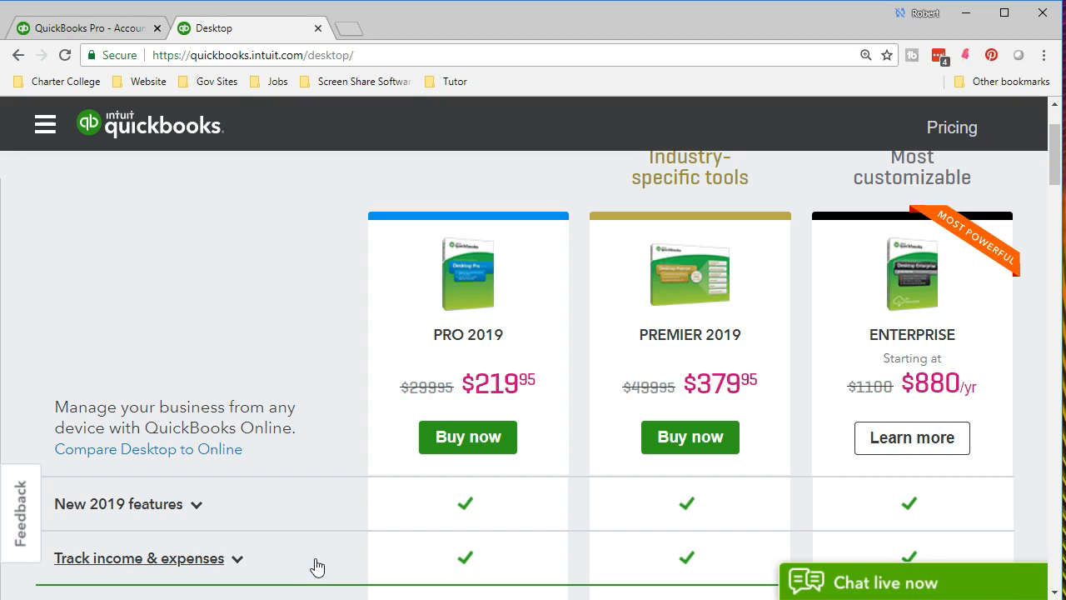
scroll(down, 3)
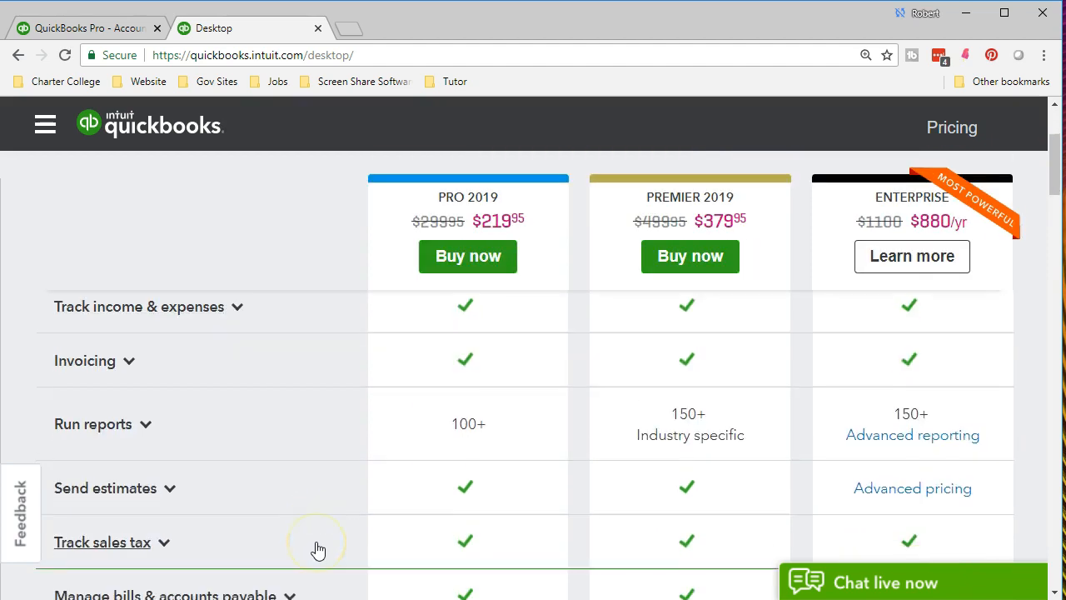
scroll(up, 3)
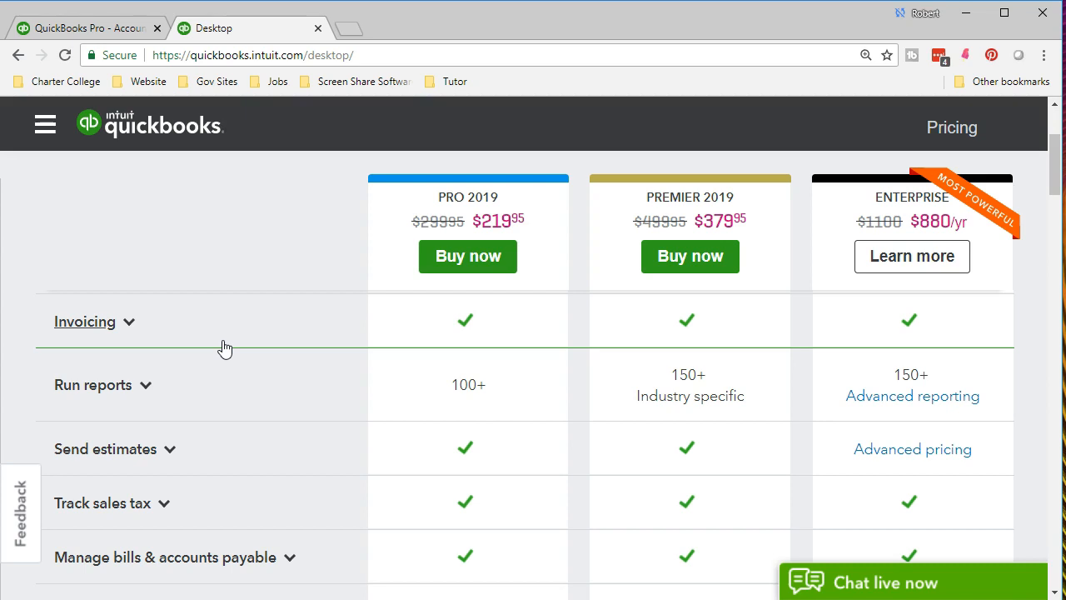
mouse_move(664, 337)
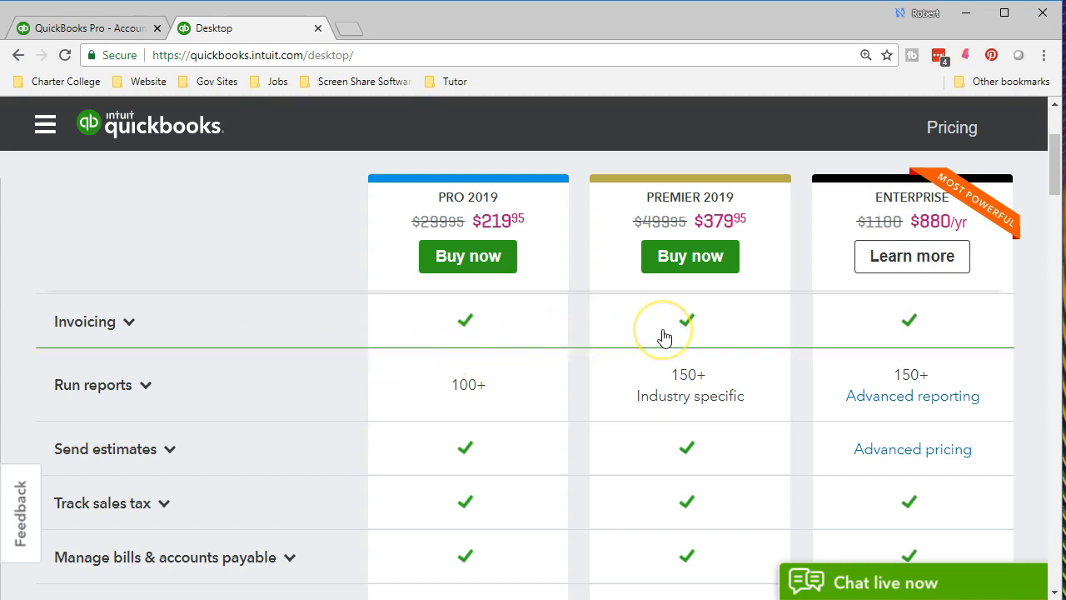
mouse_move(380, 412)
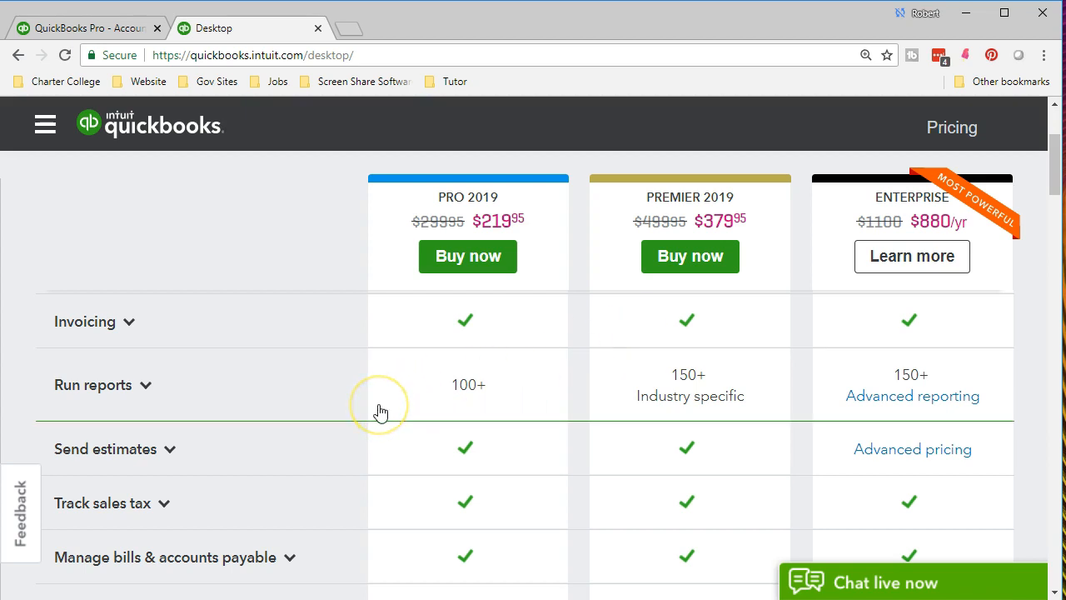
mouse_move(381, 412)
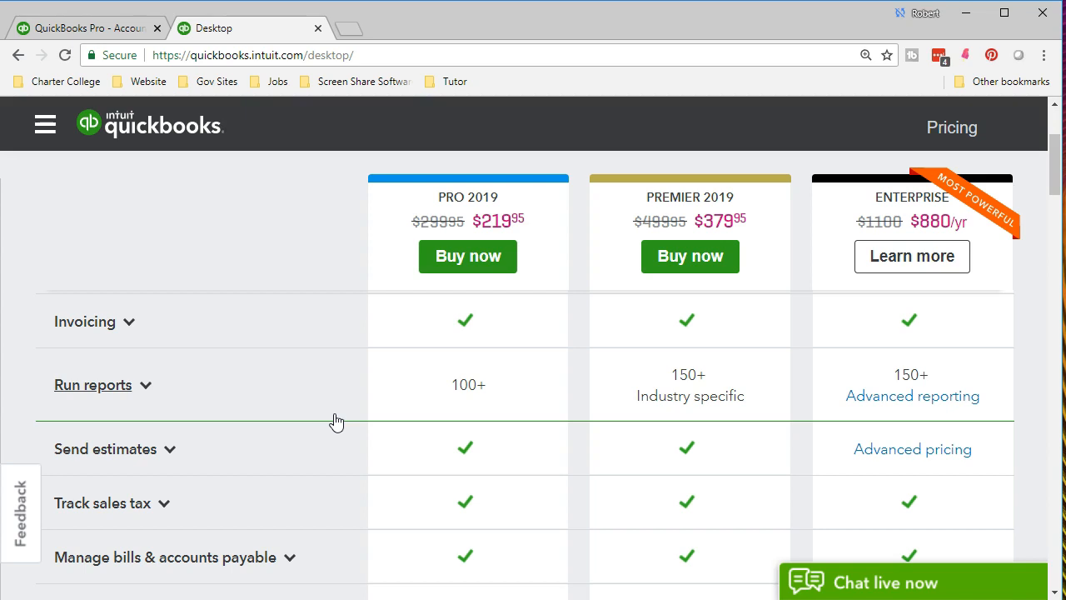
mouse_move(324, 427)
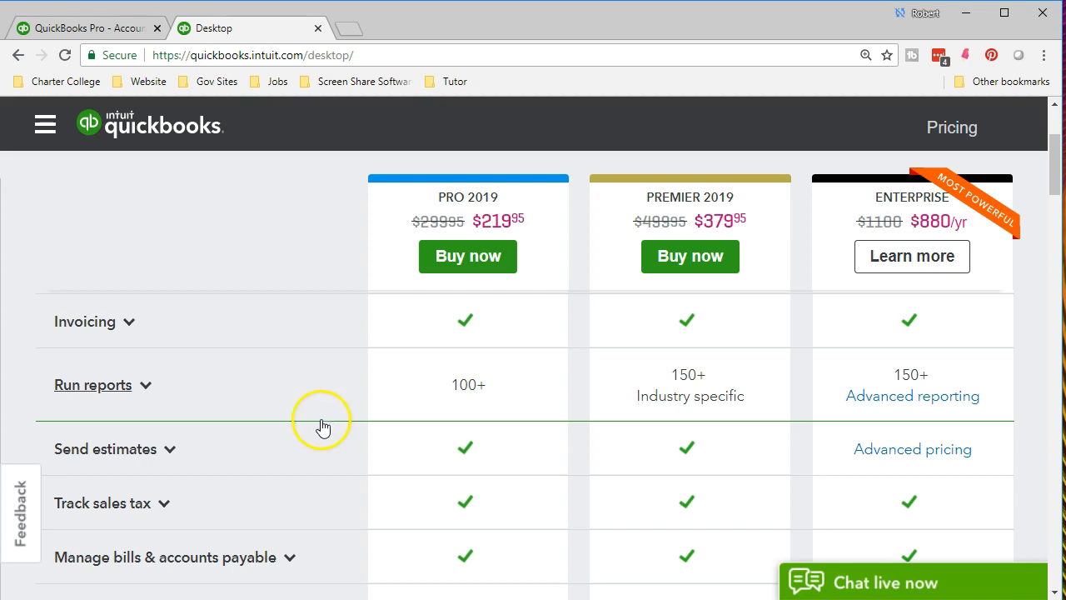
mouse_move(403, 421)
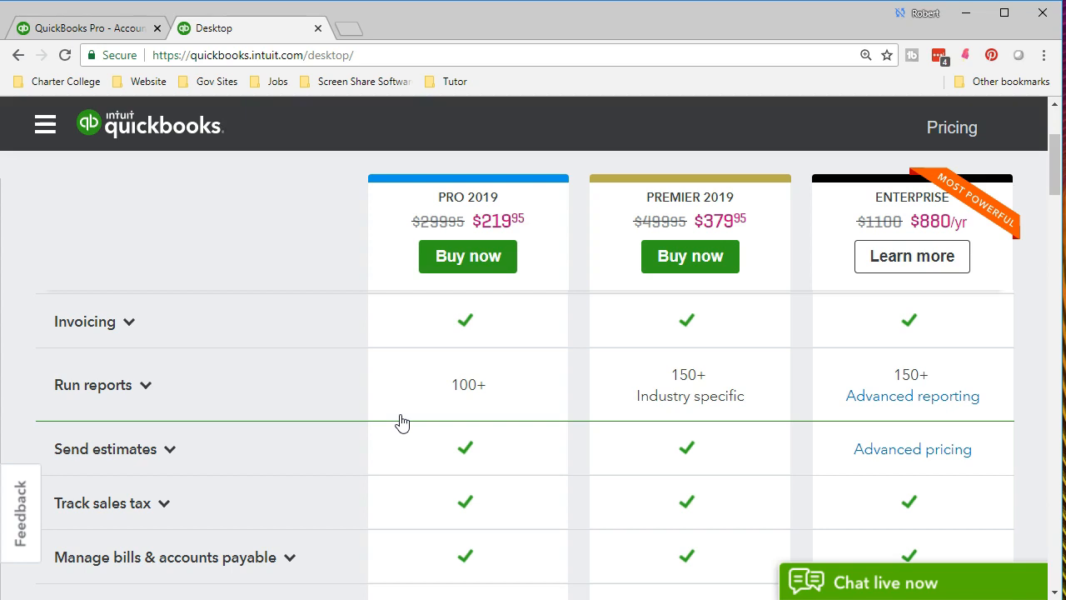
mouse_move(839, 404)
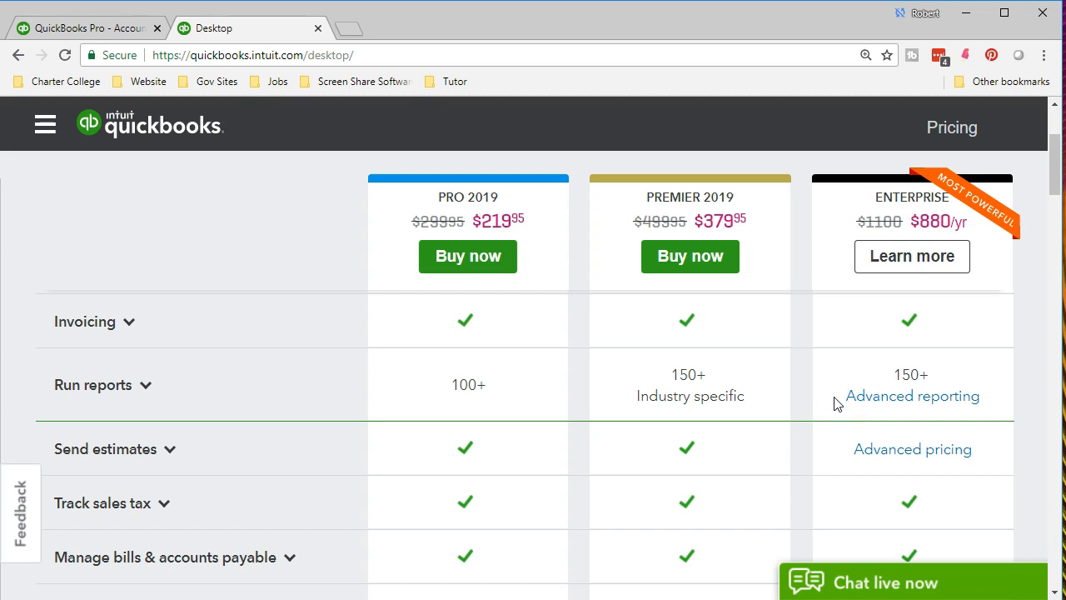
mouse_move(307, 476)
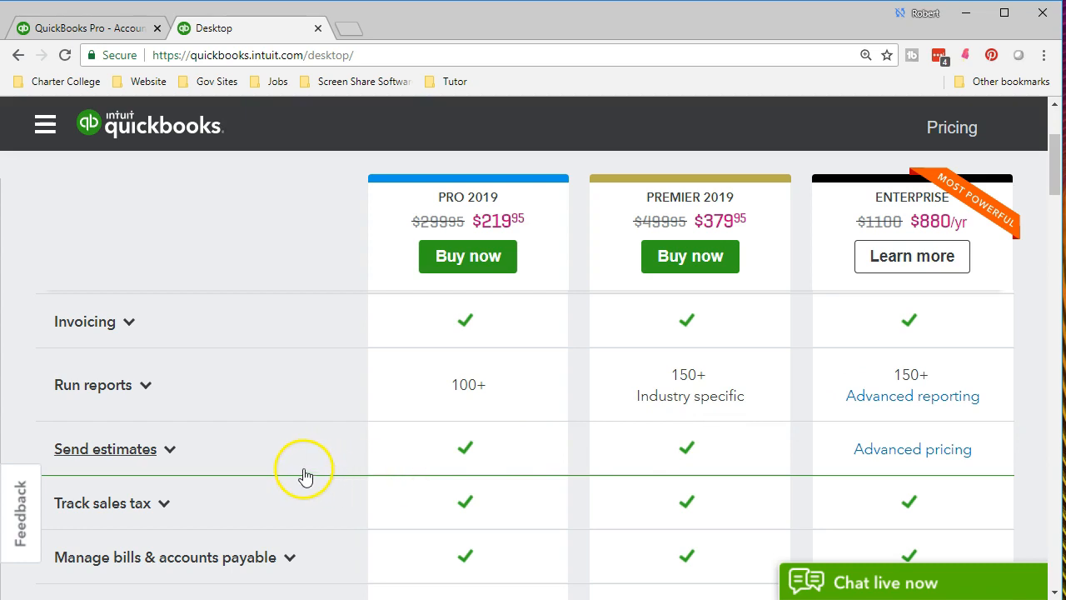
mouse_move(312, 473)
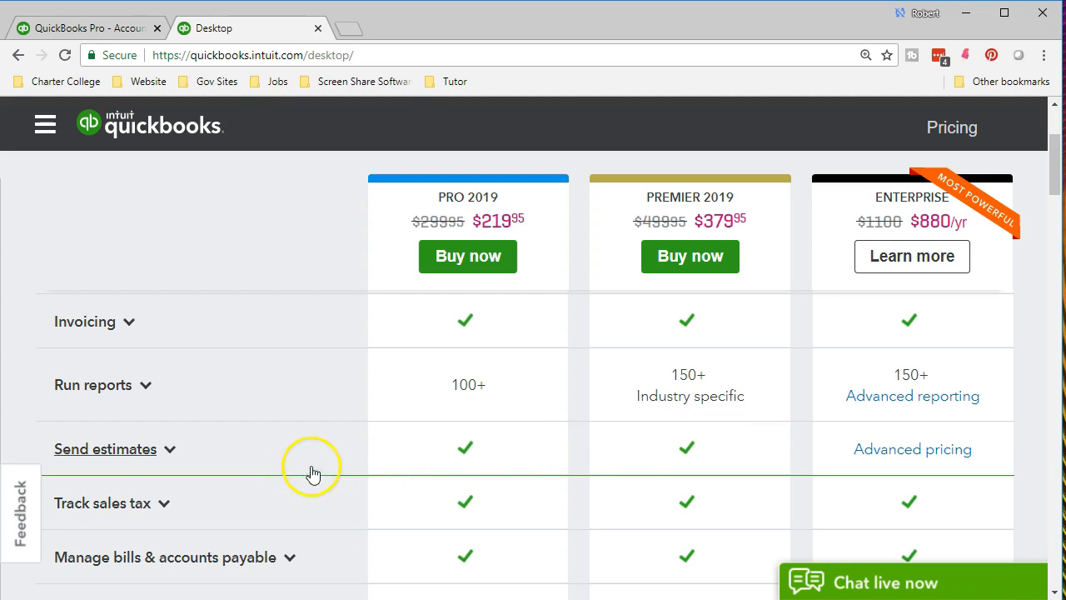
mouse_move(312, 473)
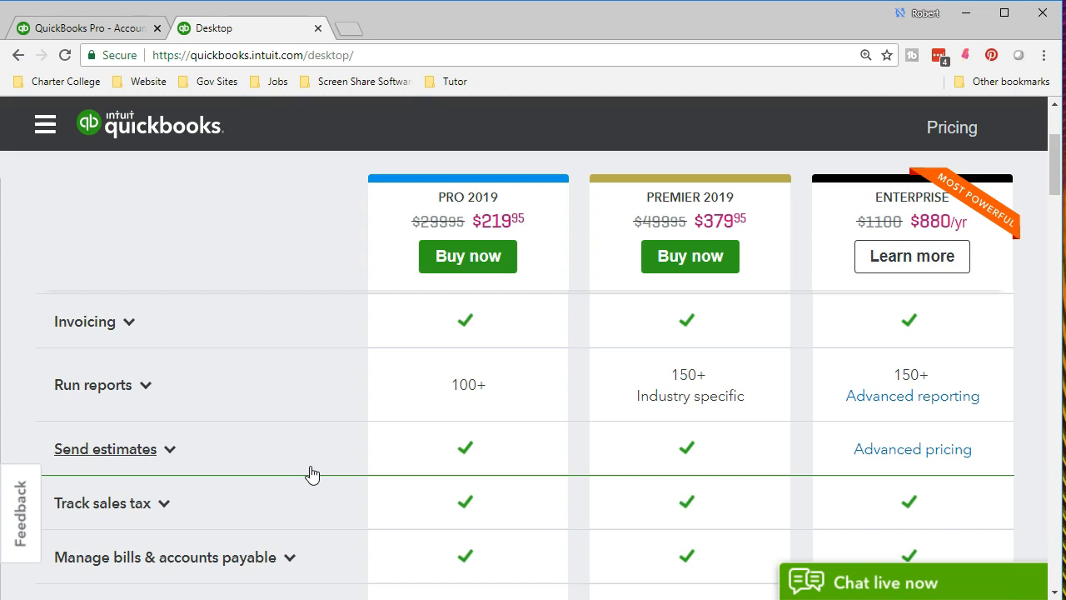
mouse_move(304, 501)
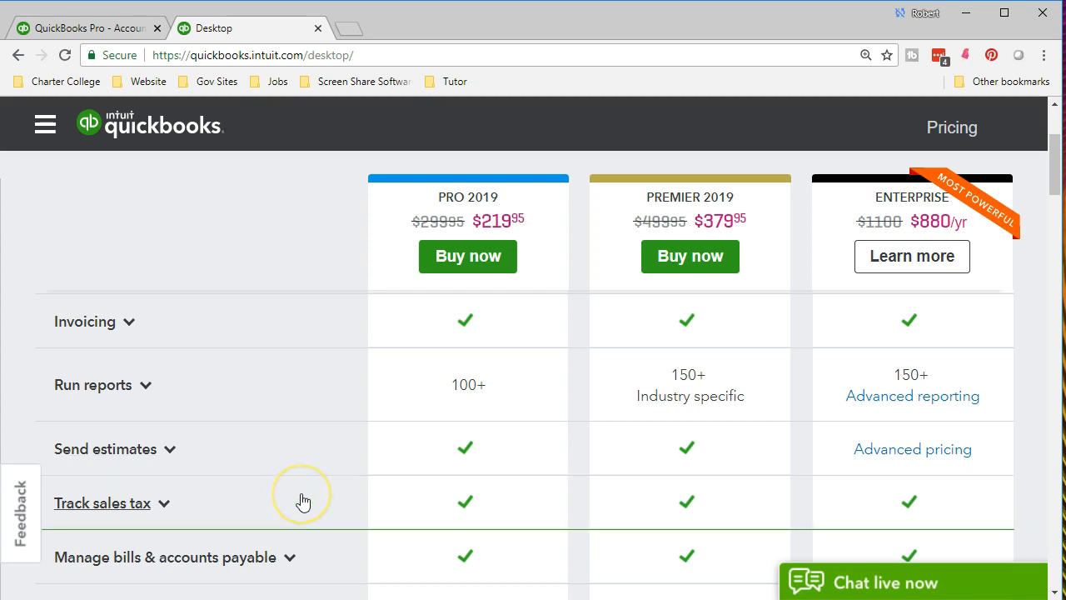
mouse_move(385, 473)
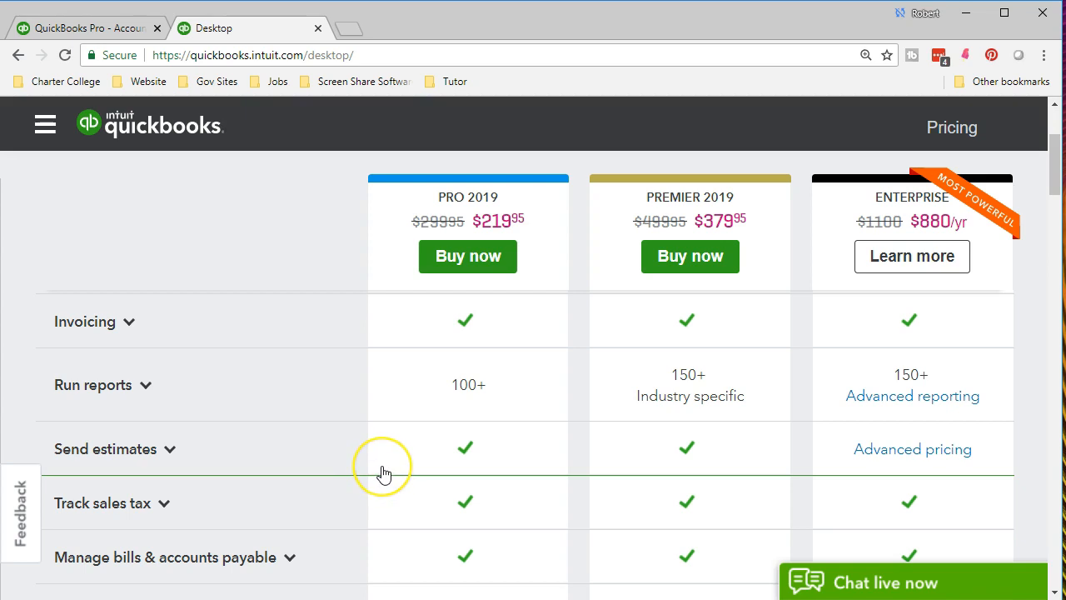
mouse_move(384, 473)
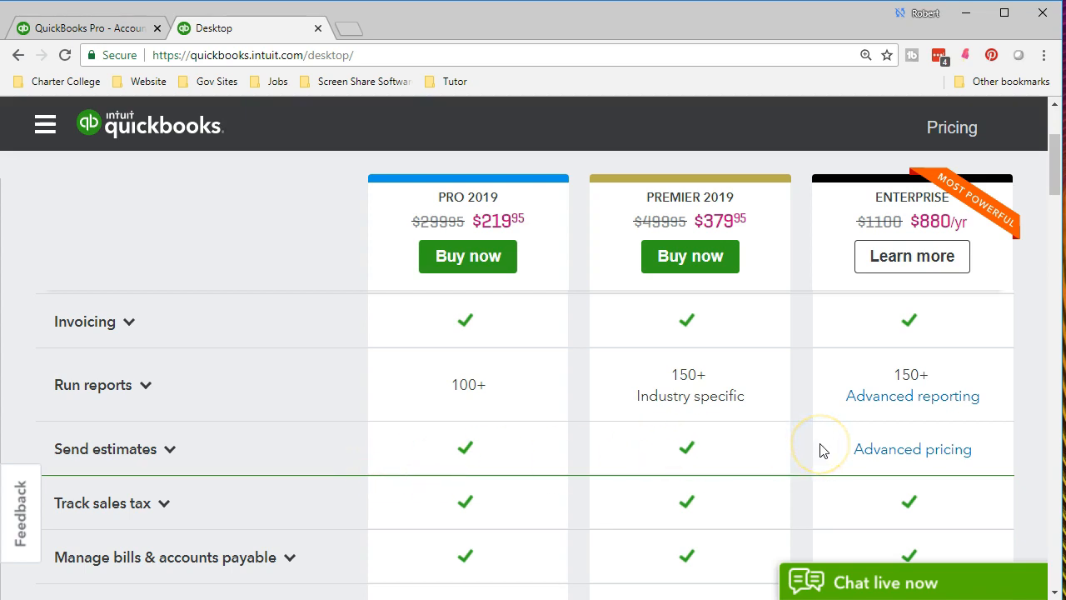
mouse_move(382, 530)
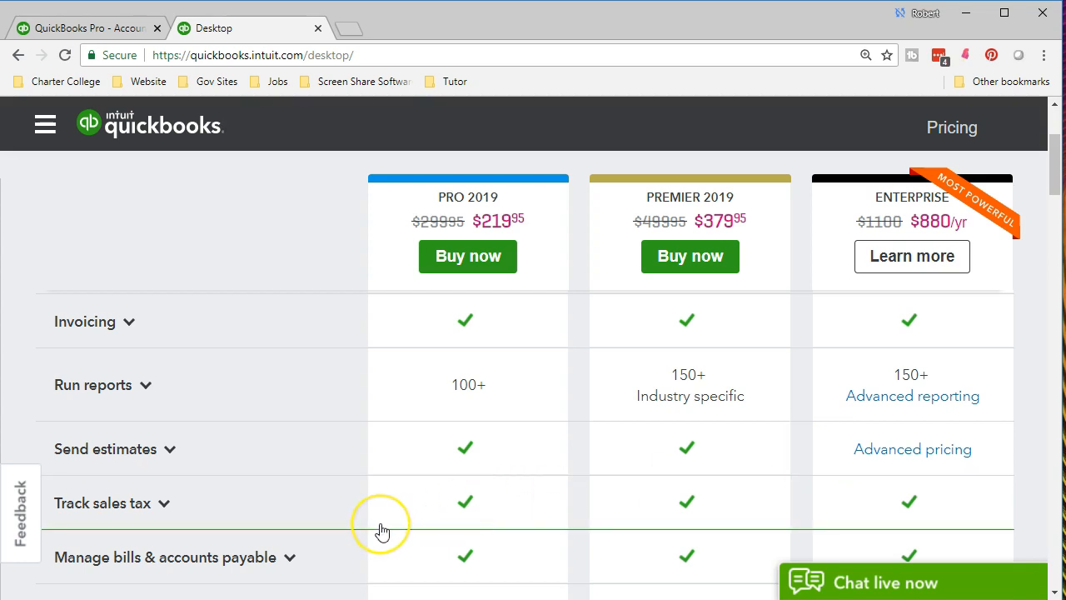
mouse_move(384, 531)
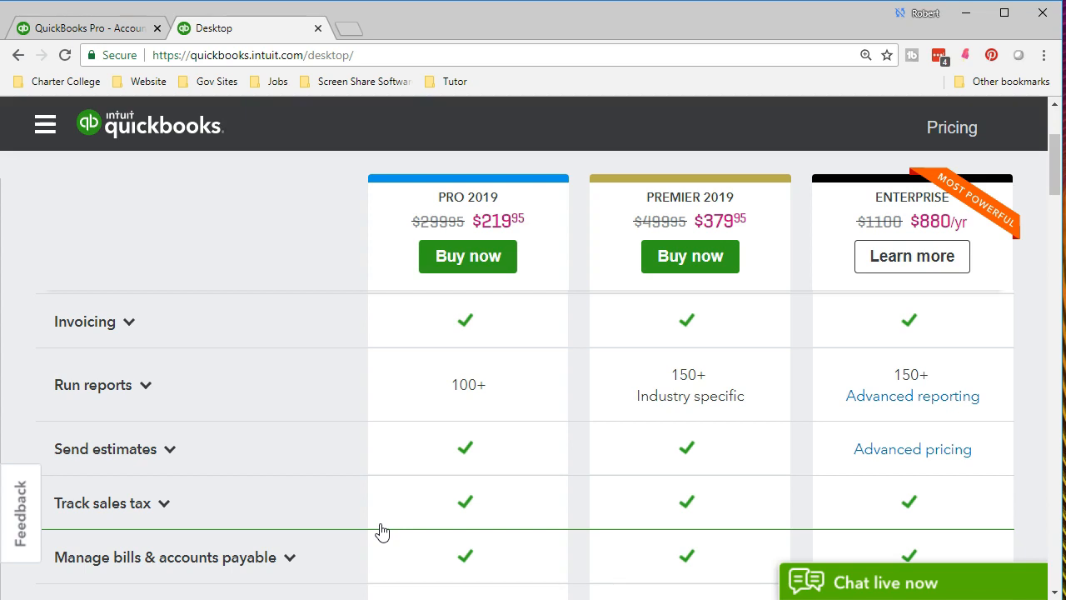
mouse_move(609, 514)
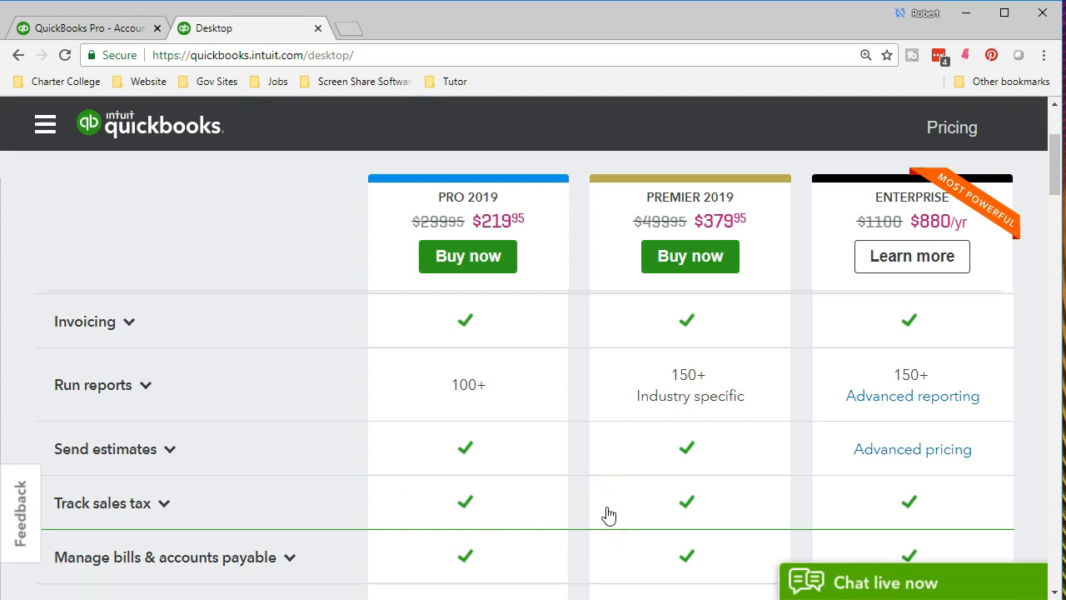
mouse_move(390, 509)
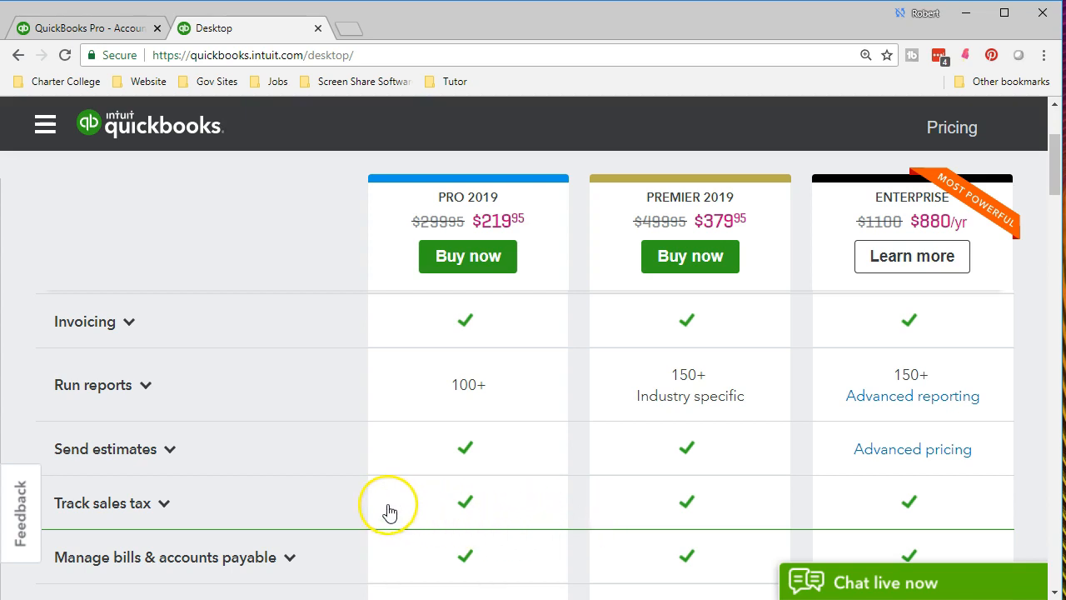
mouse_move(375, 559)
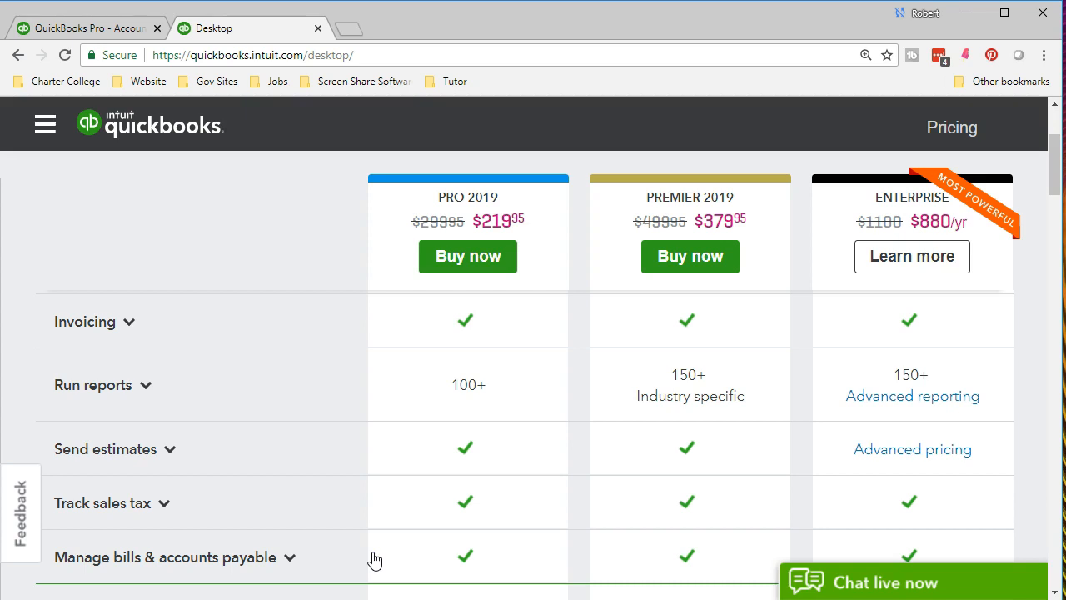
scroll(down, 3)
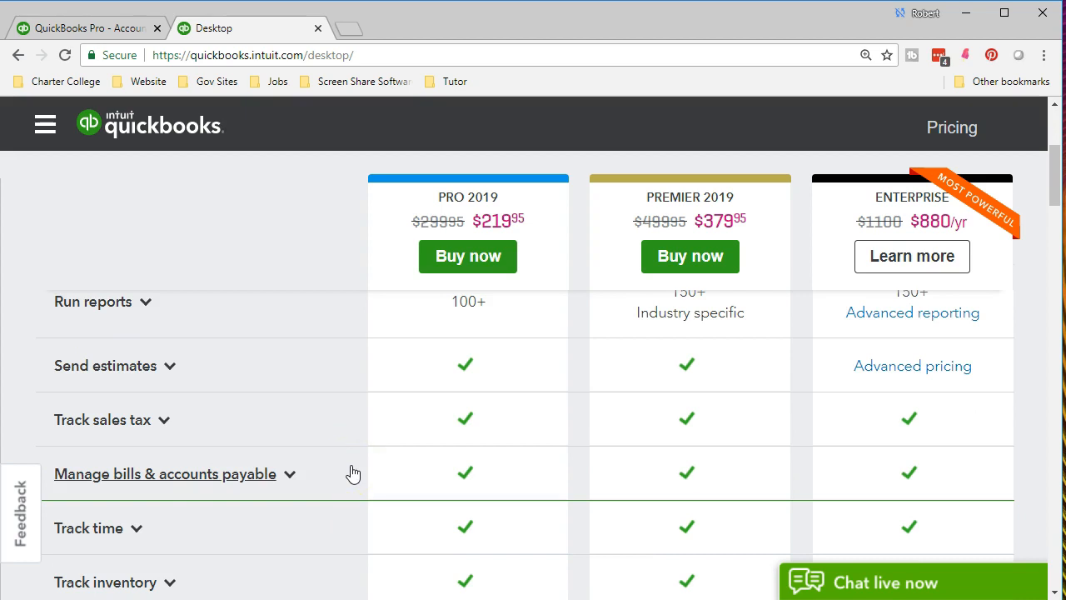
mouse_move(350, 533)
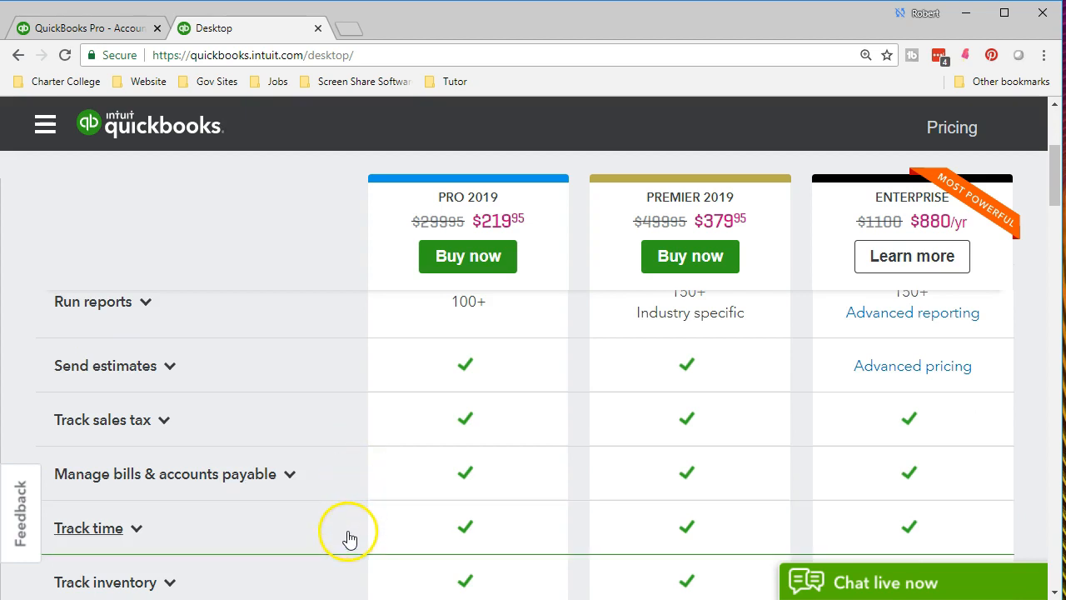
mouse_move(362, 456)
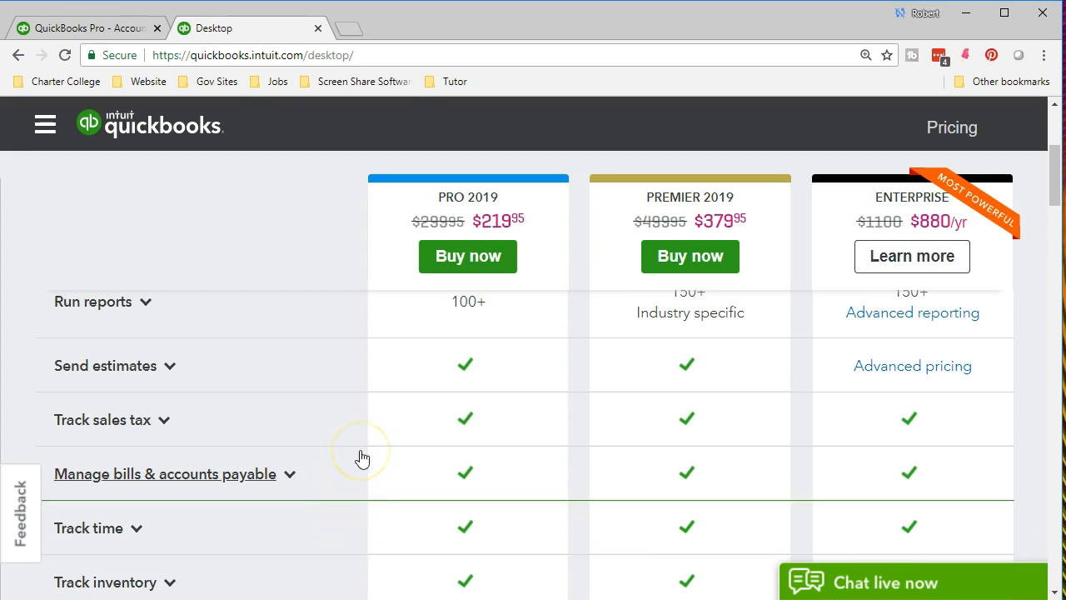
scroll(down, 3)
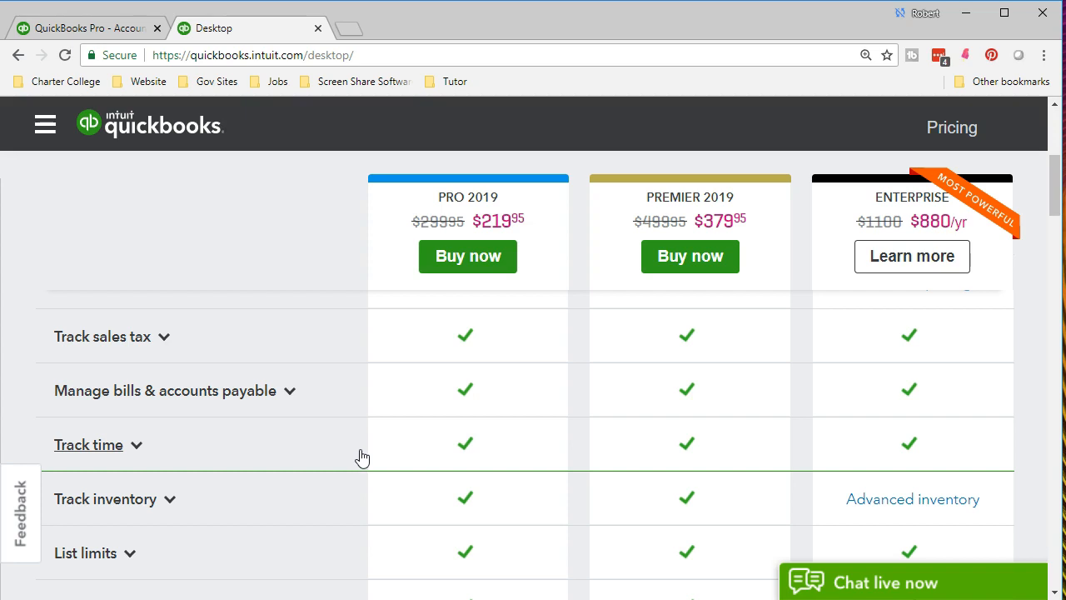
scroll(down, 3)
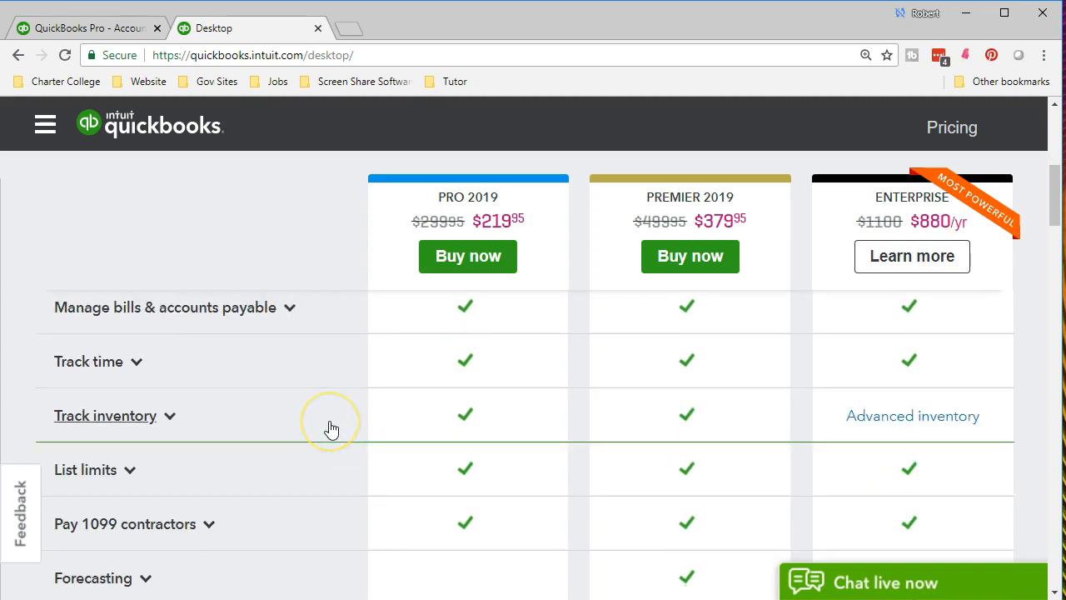
mouse_move(337, 431)
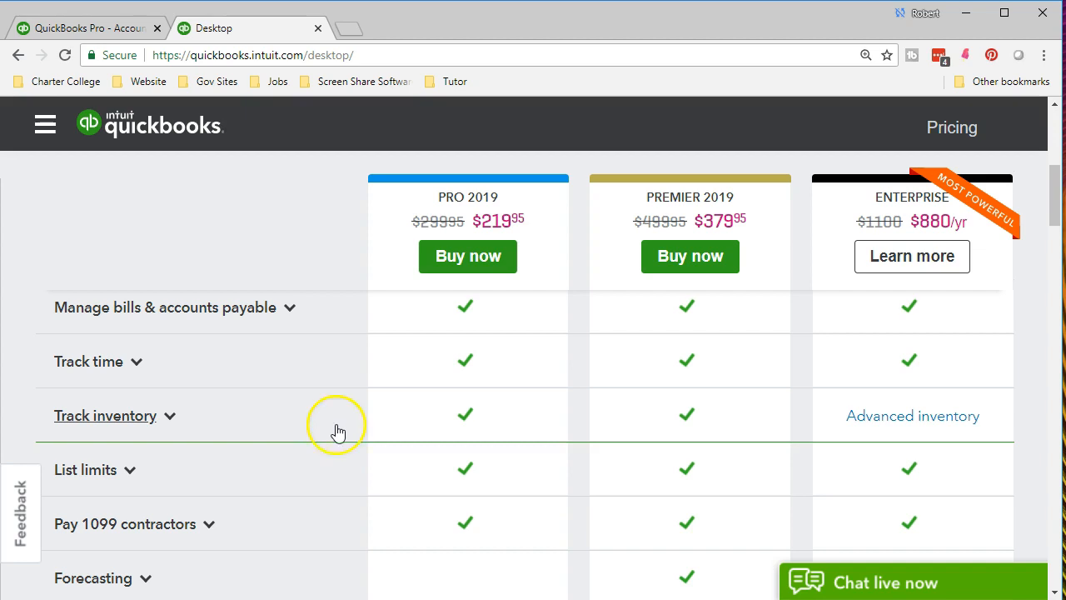
mouse_move(425, 428)
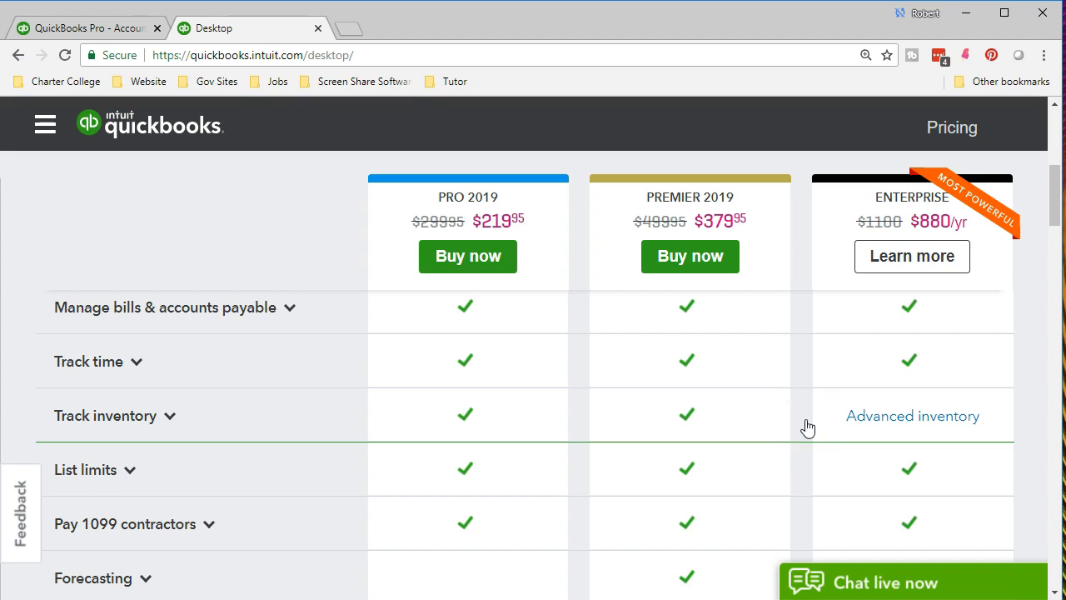
mouse_move(354, 471)
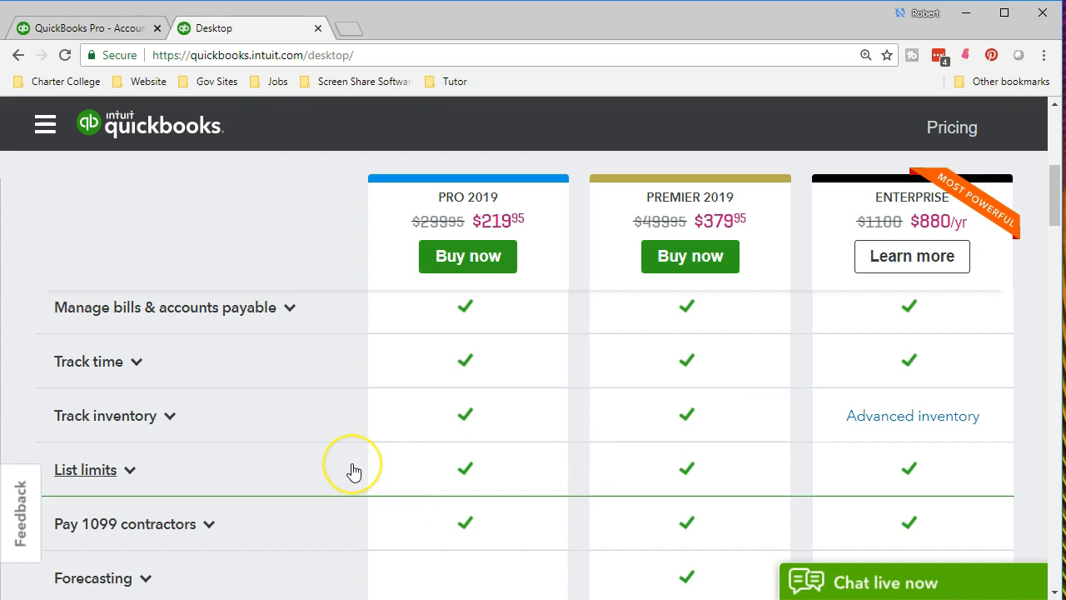
mouse_move(354, 471)
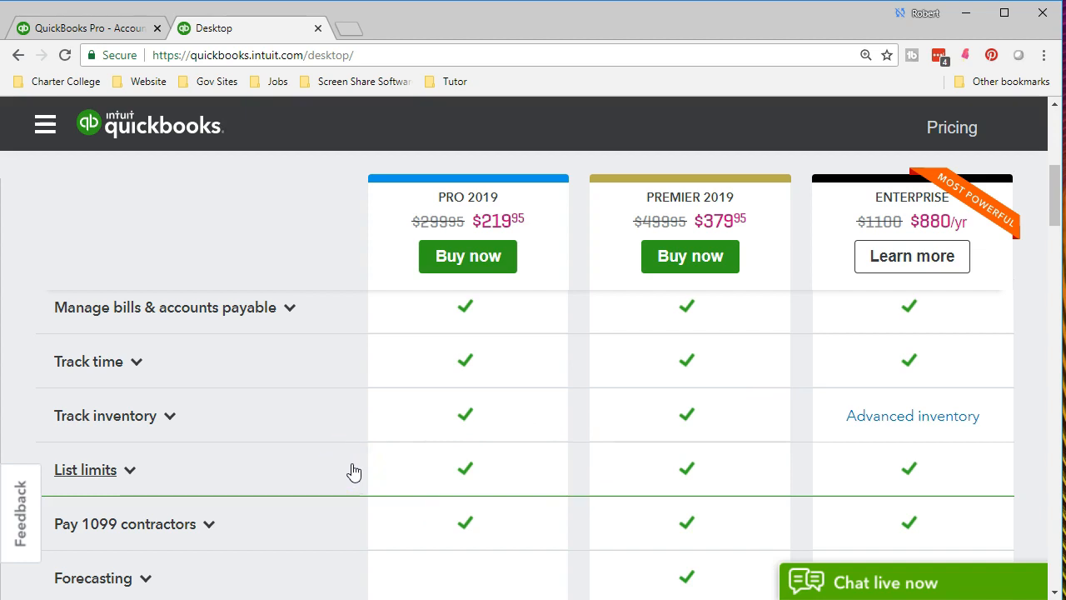
mouse_move(350, 458)
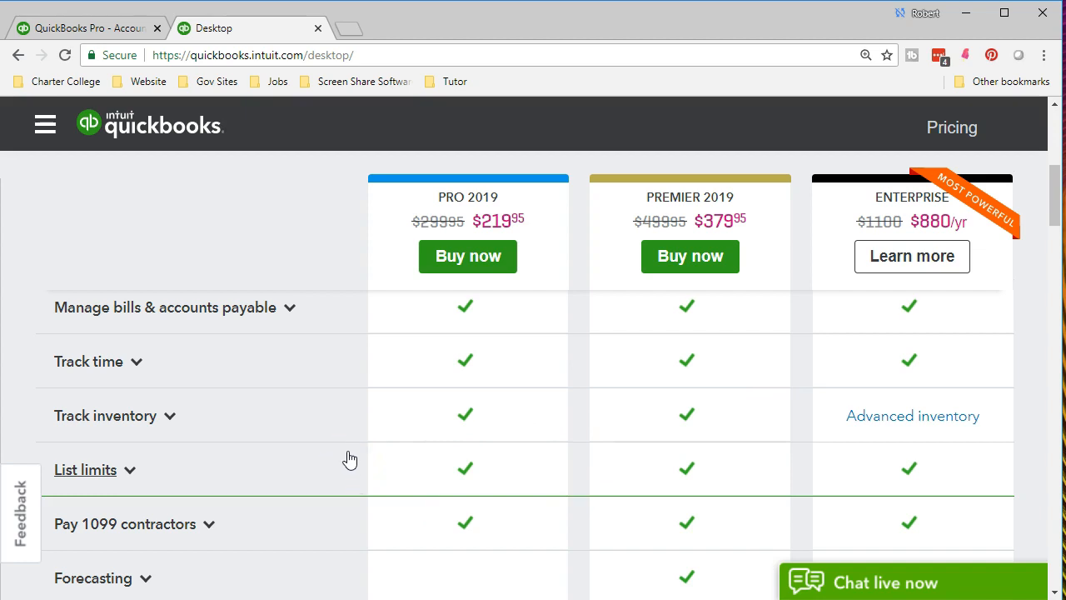
scroll(down, 3)
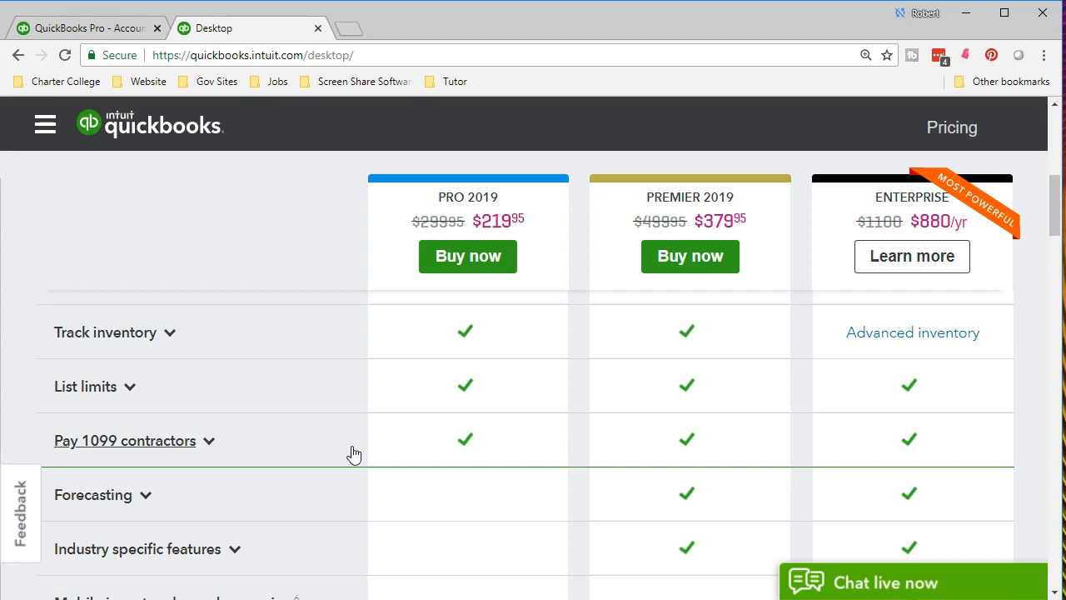
mouse_move(342, 416)
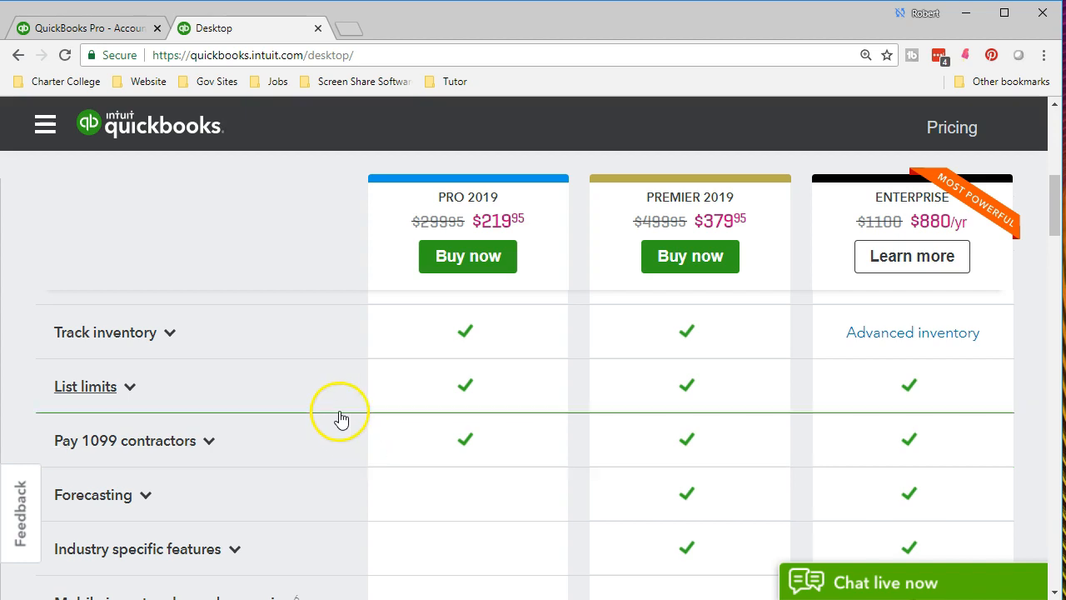
scroll(down, 3)
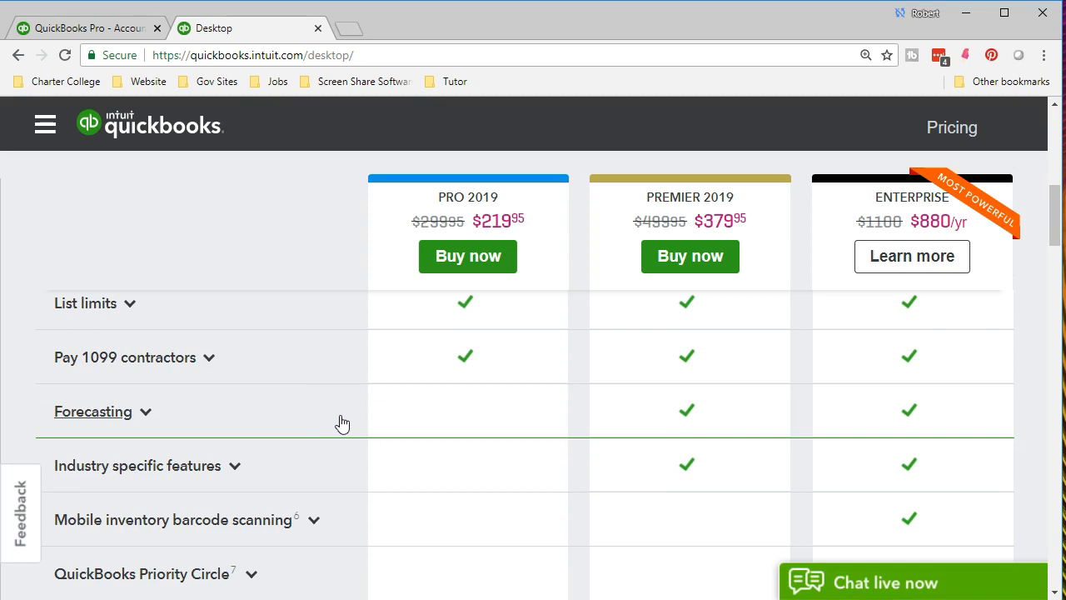
mouse_move(211, 425)
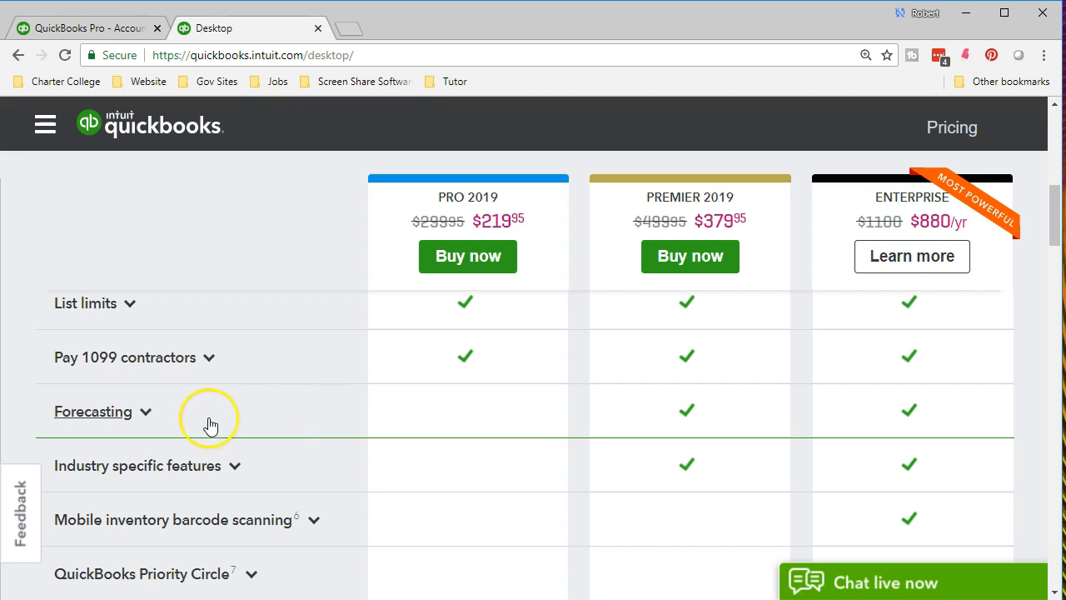
scroll(down, 3)
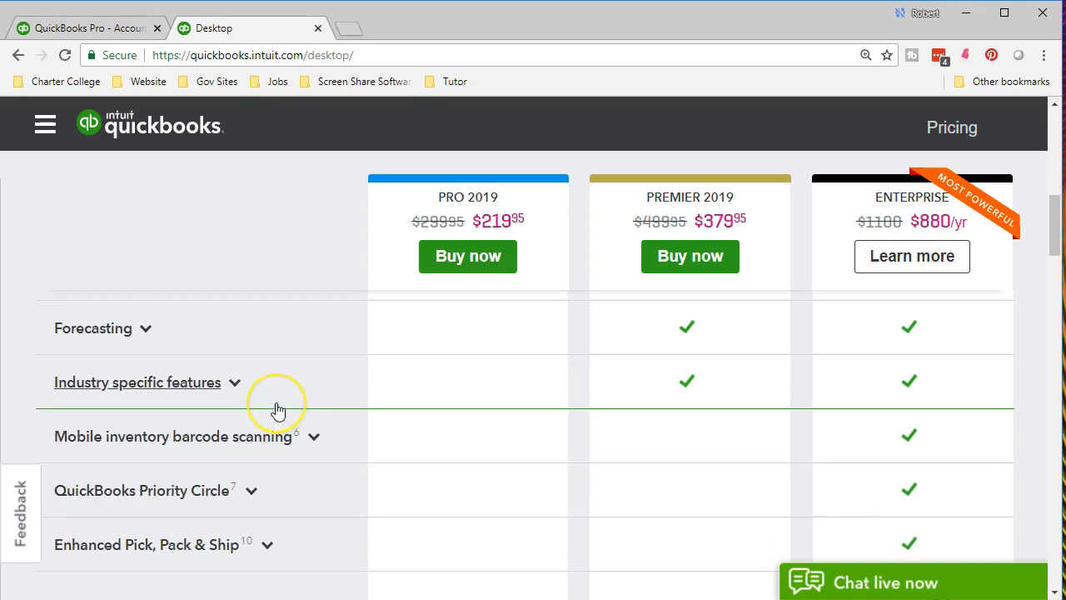
mouse_move(252, 395)
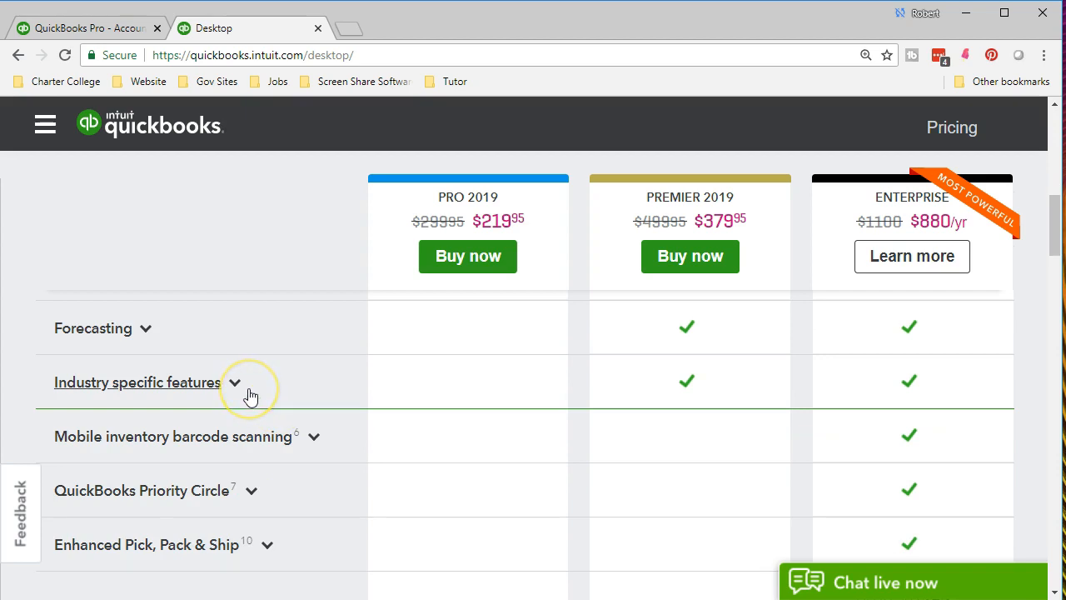
mouse_move(631, 409)
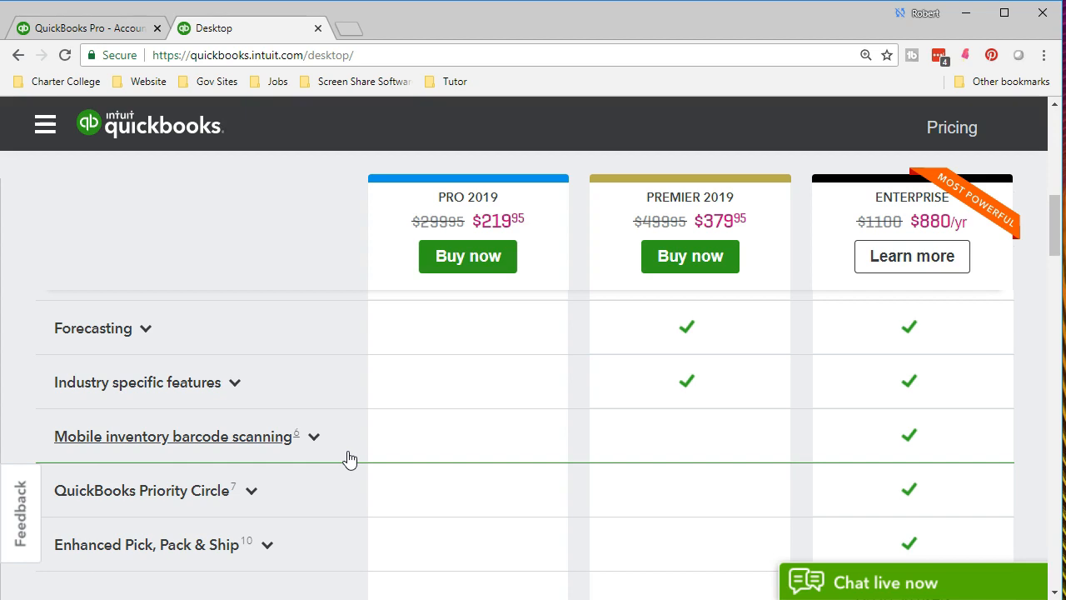
mouse_move(633, 455)
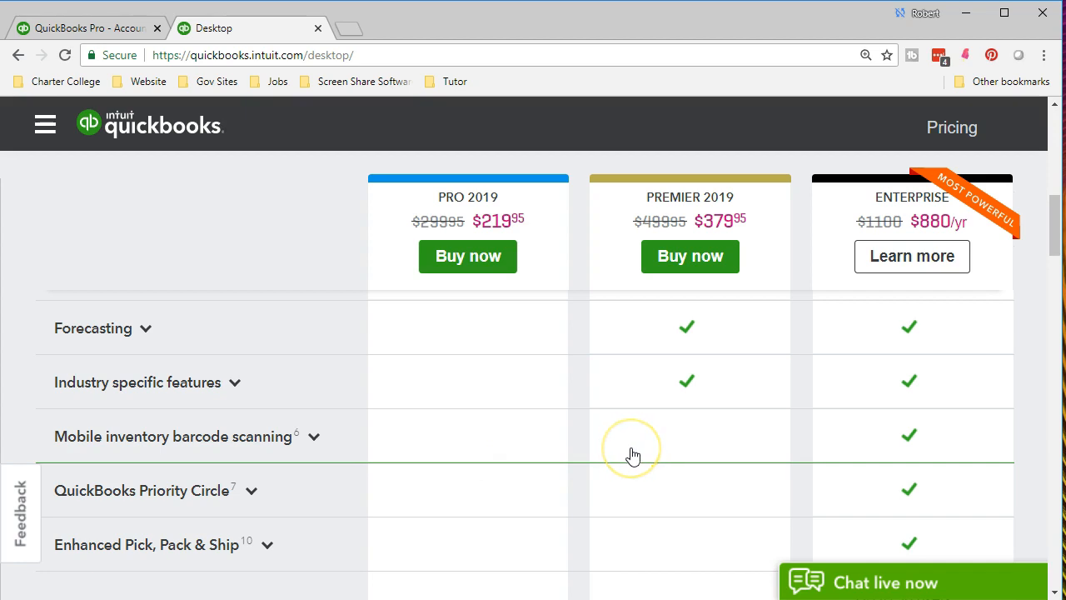
mouse_move(344, 498)
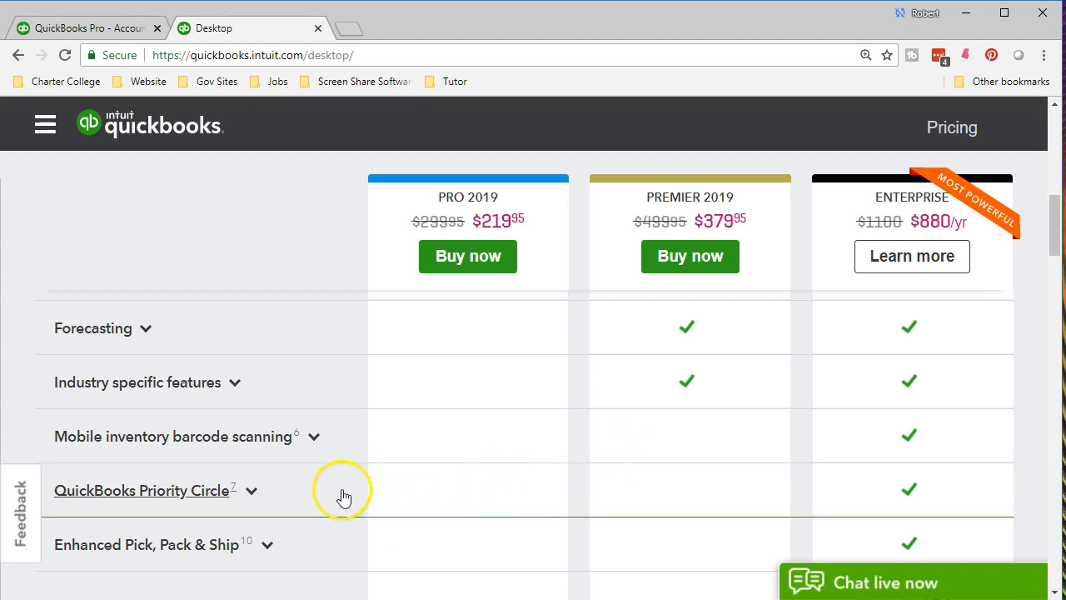
mouse_move(330, 474)
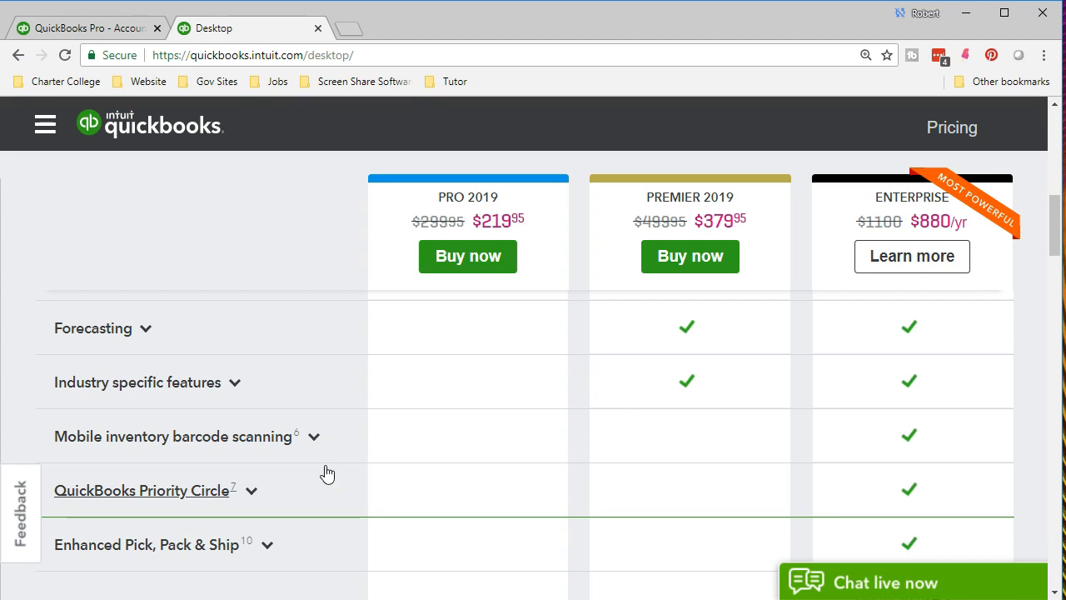
scroll(down, 3)
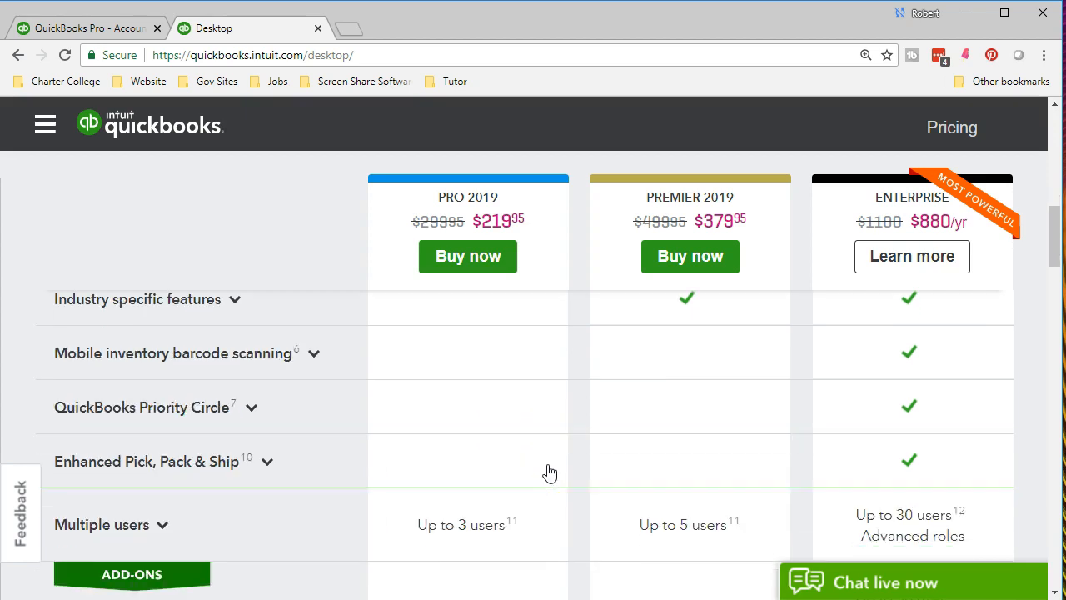
mouse_move(858, 387)
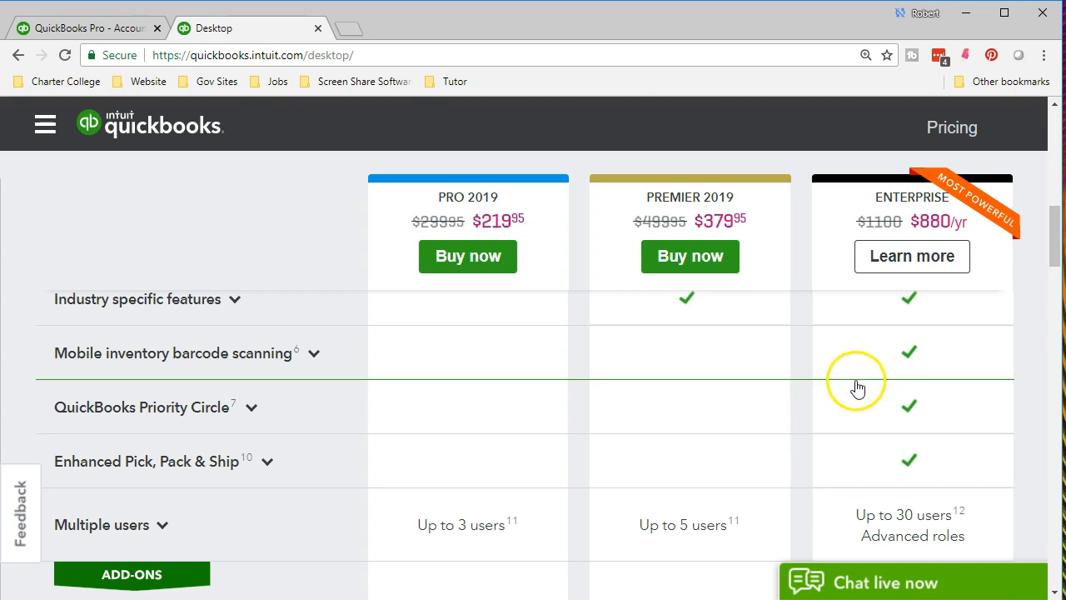
mouse_move(317, 491)
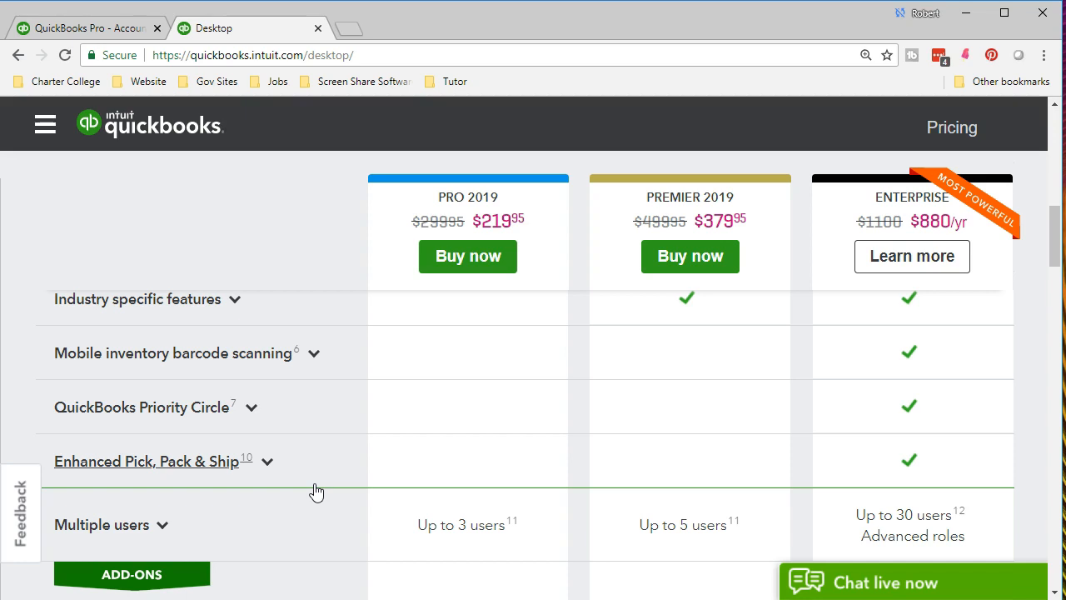
mouse_move(810, 463)
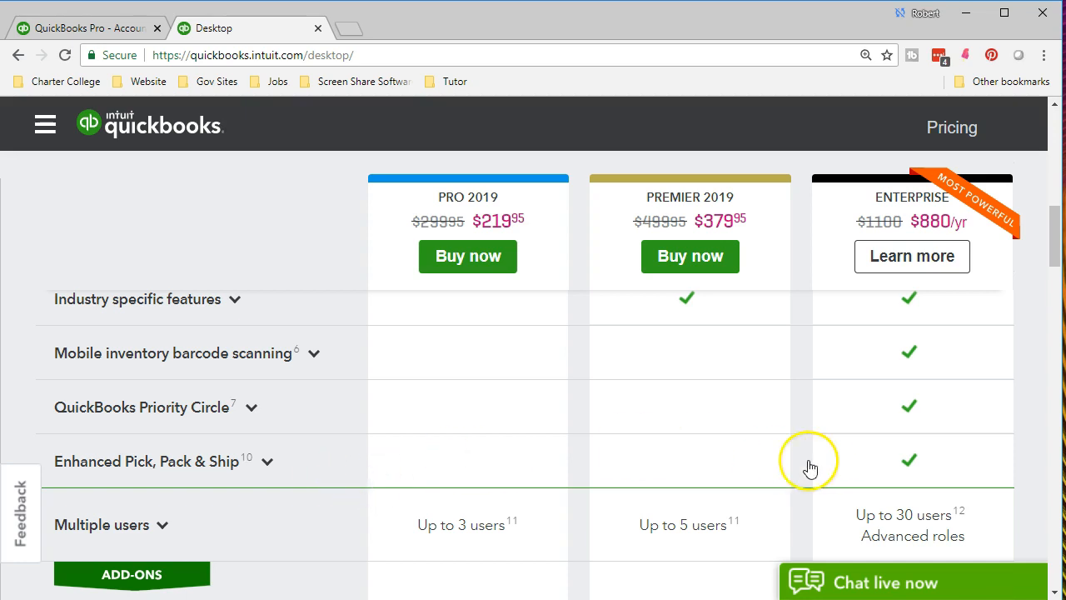
scroll(down, 3)
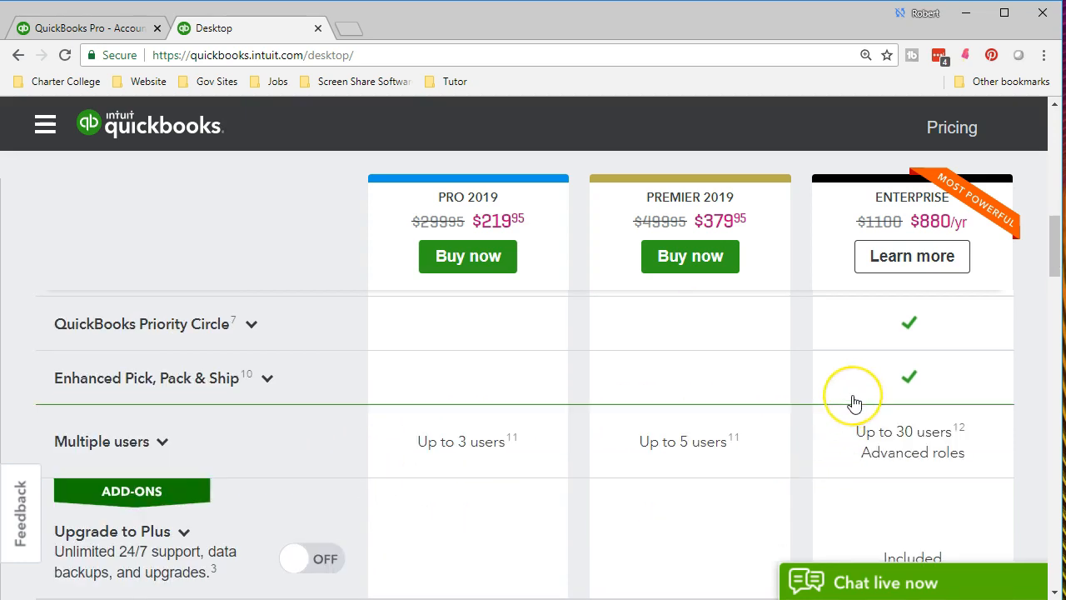
mouse_move(338, 487)
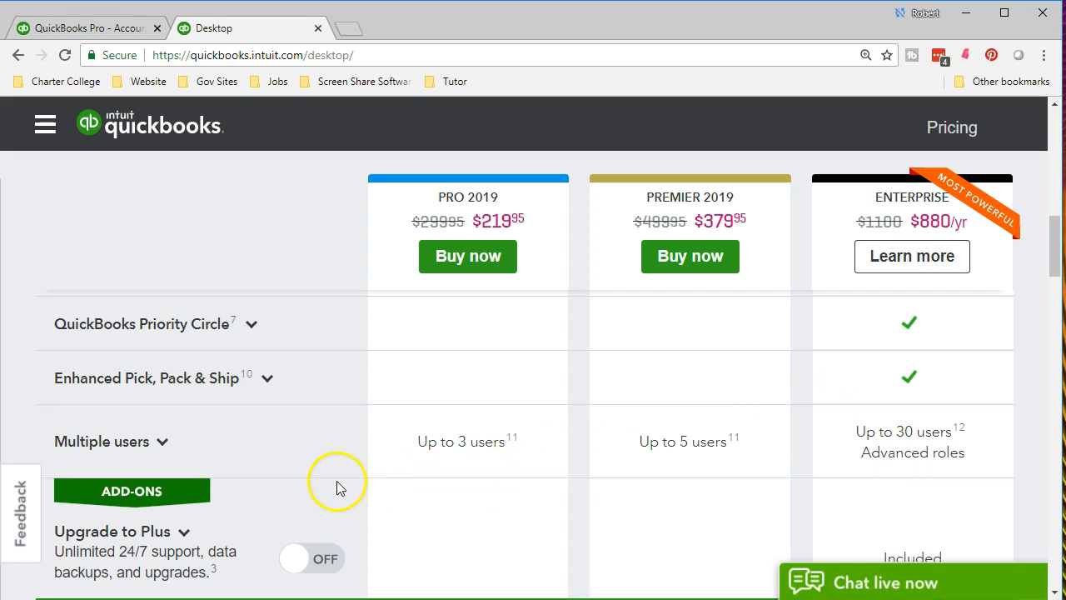
mouse_move(426, 487)
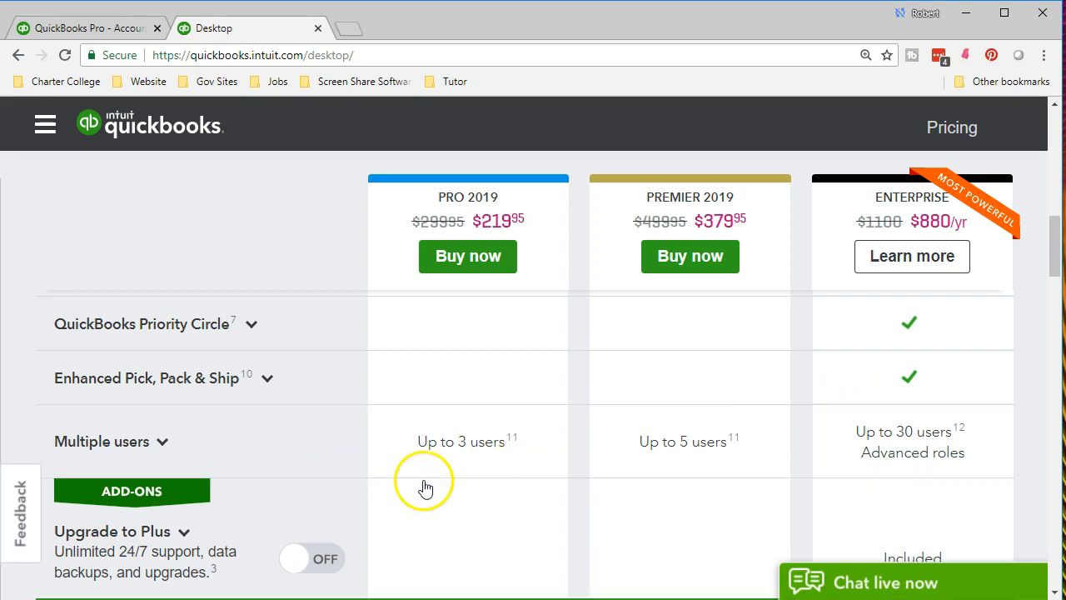
mouse_move(652, 475)
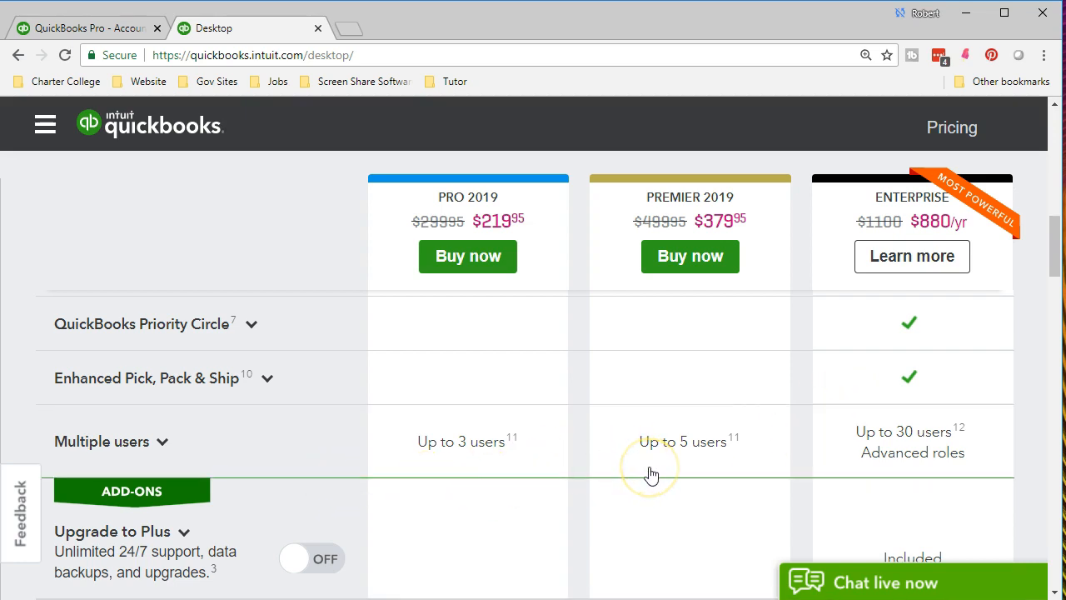
scroll(down, 3)
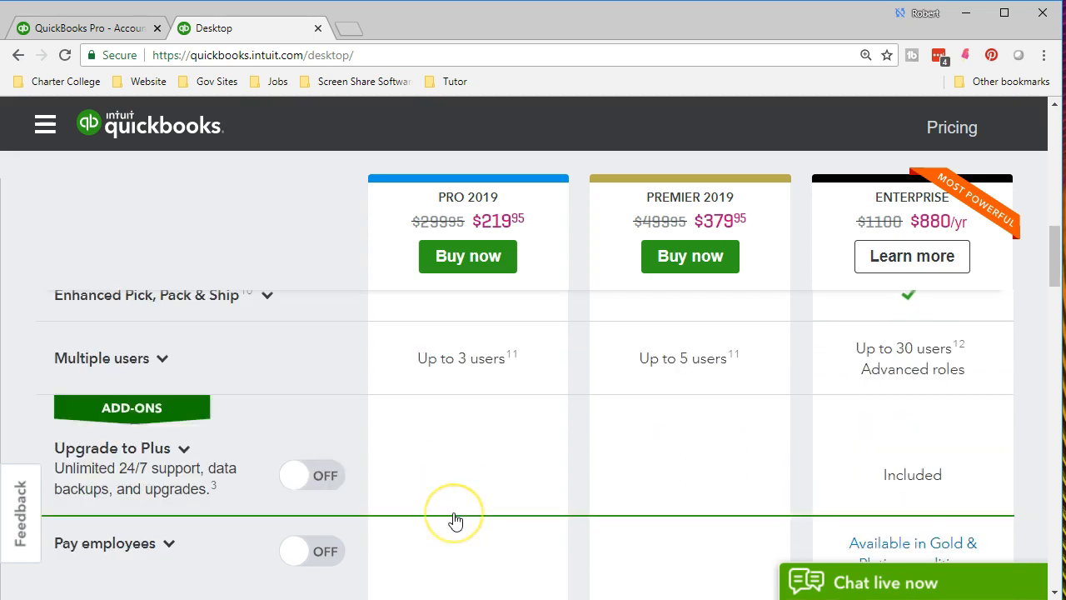
scroll(down, 3)
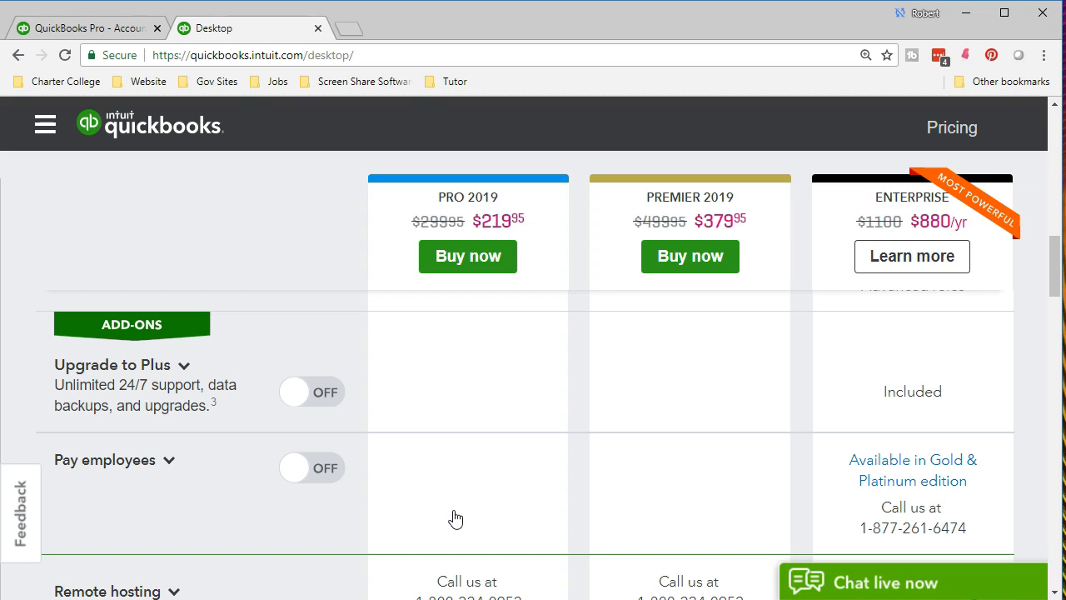
mouse_move(429, 467)
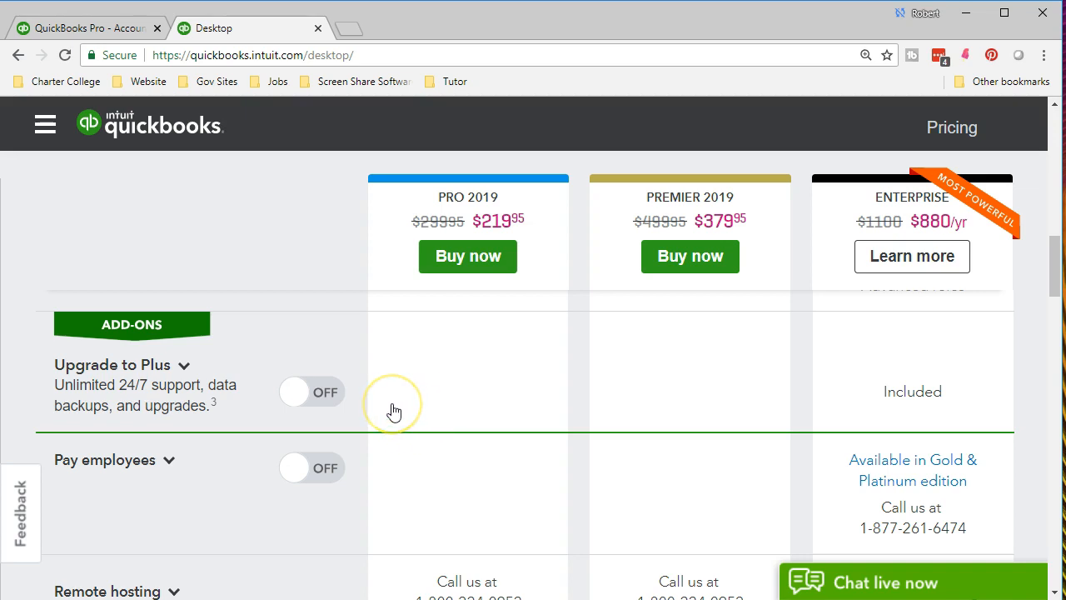
mouse_move(395, 412)
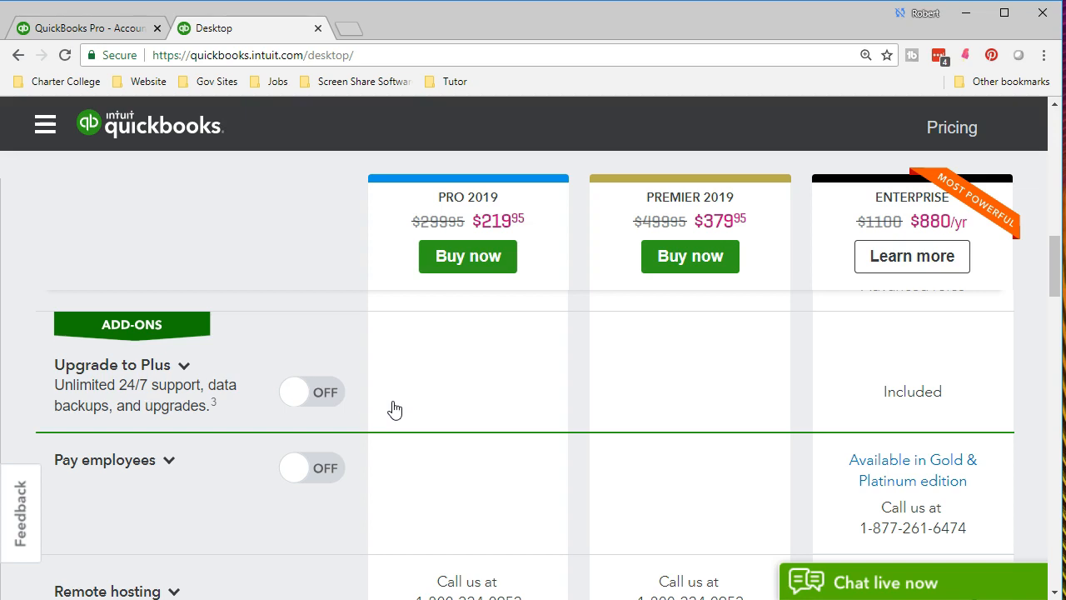
scroll(down, 3)
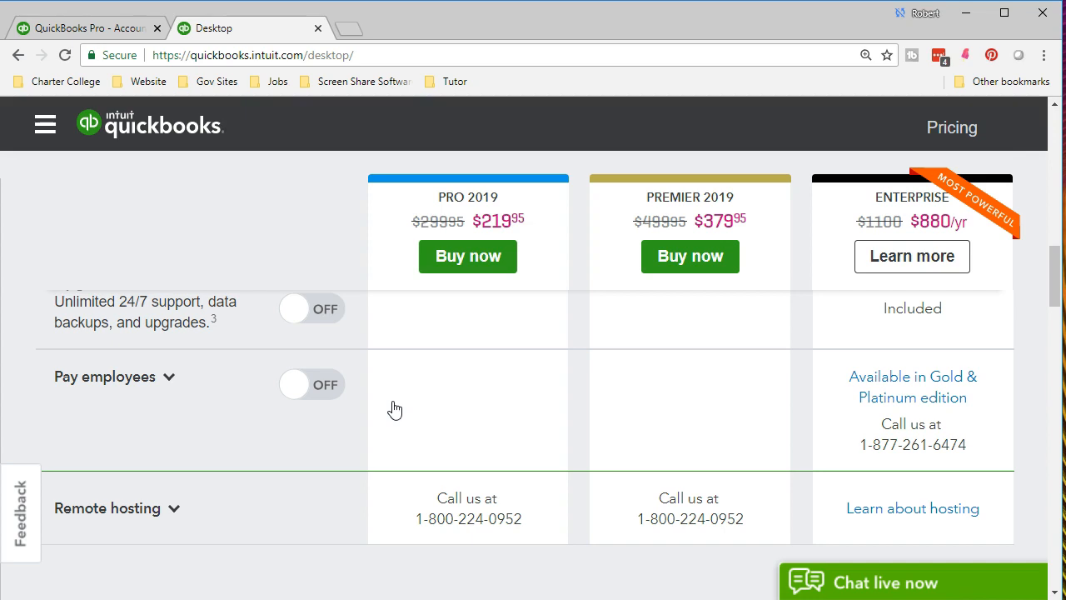
mouse_move(709, 415)
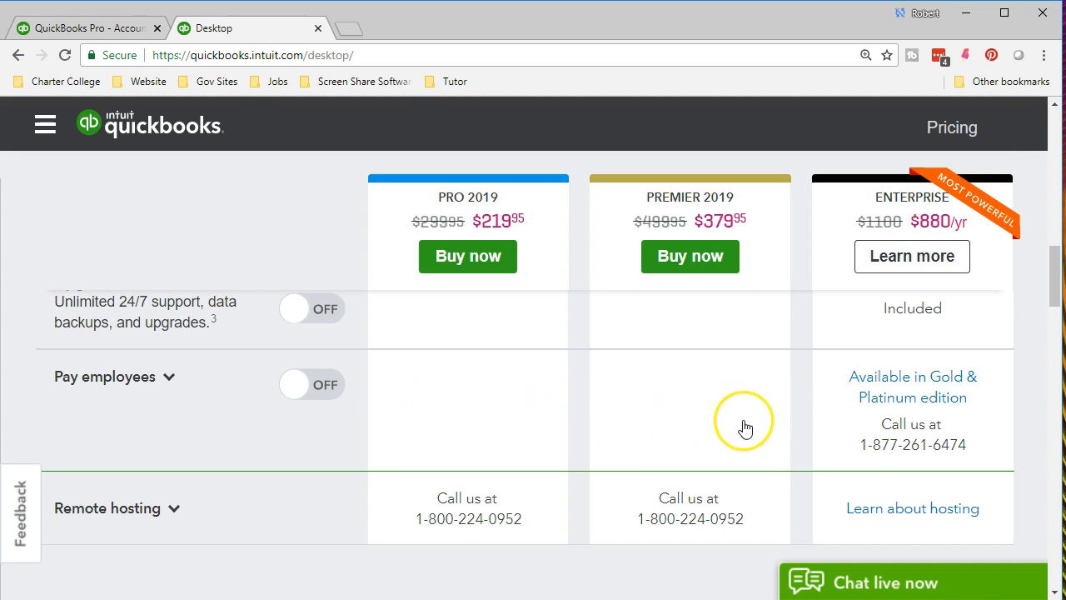
mouse_move(746, 428)
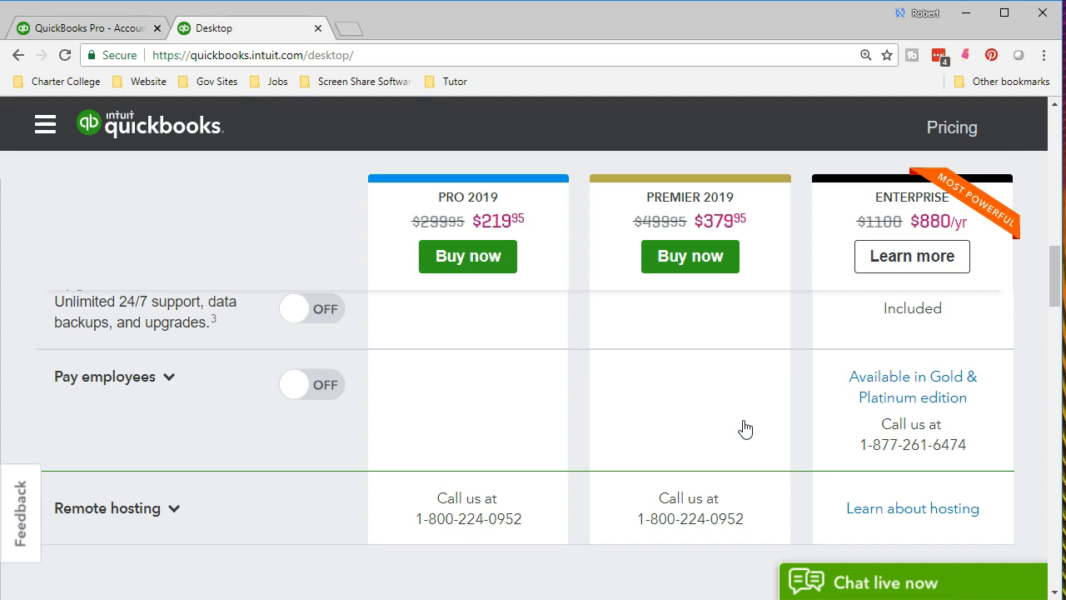
scroll(down, 3)
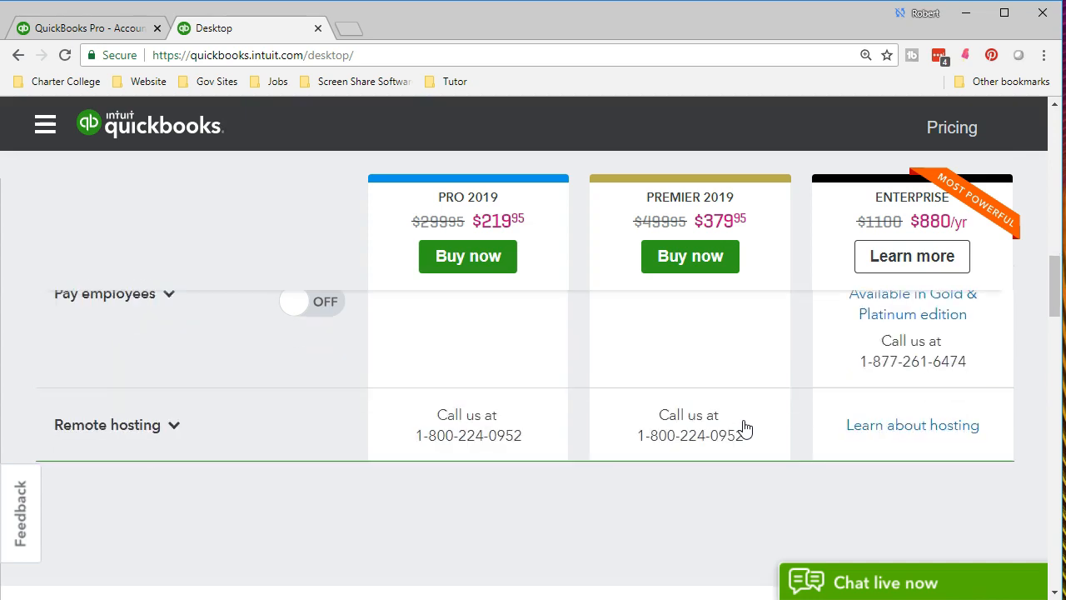
mouse_move(604, 473)
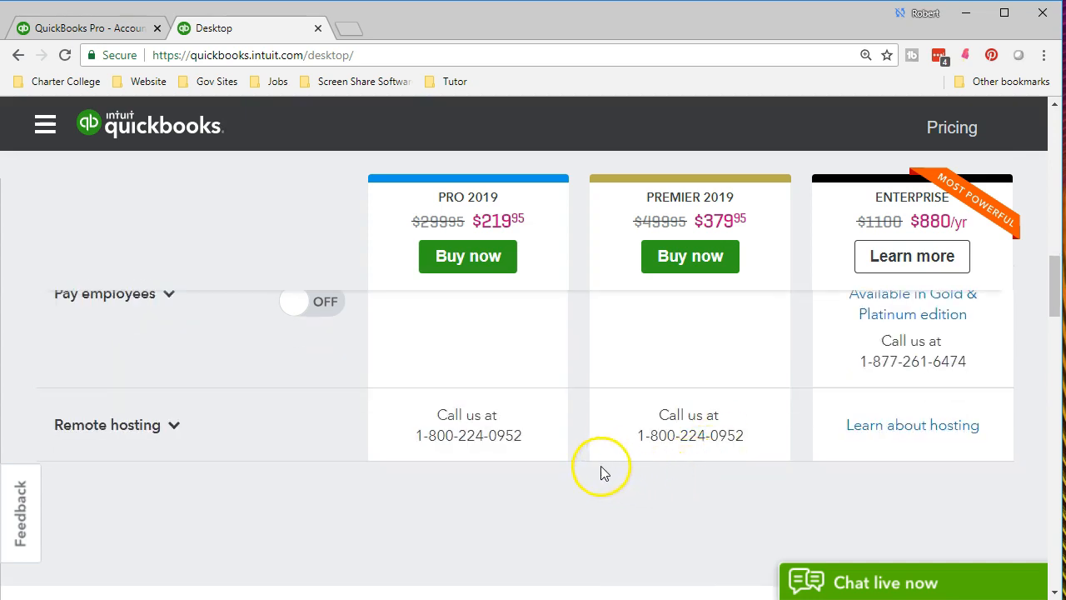
mouse_move(560, 473)
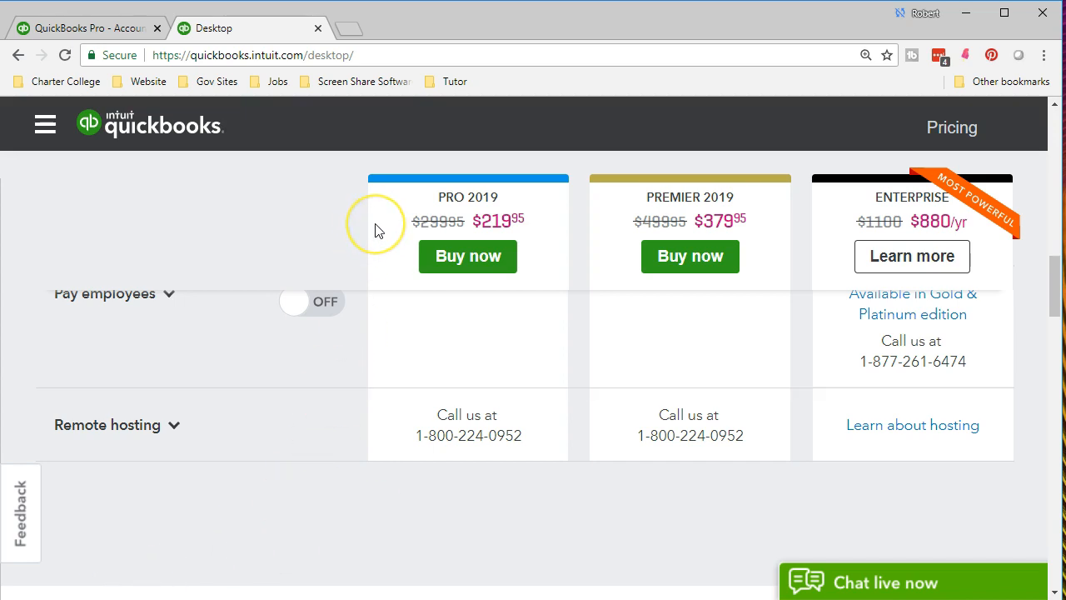
mouse_move(376, 229)
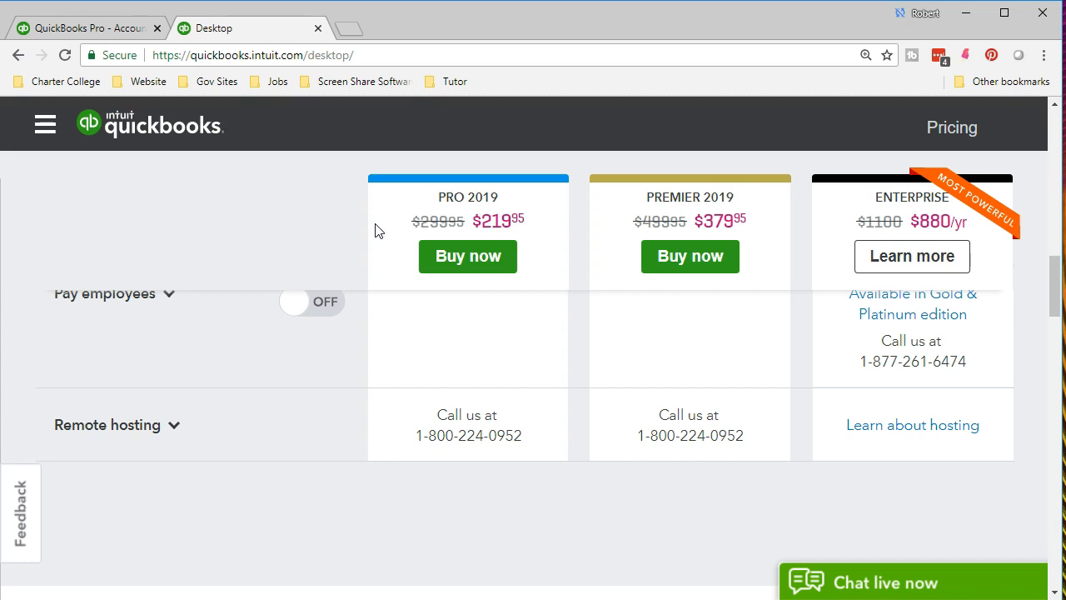
mouse_move(358, 405)
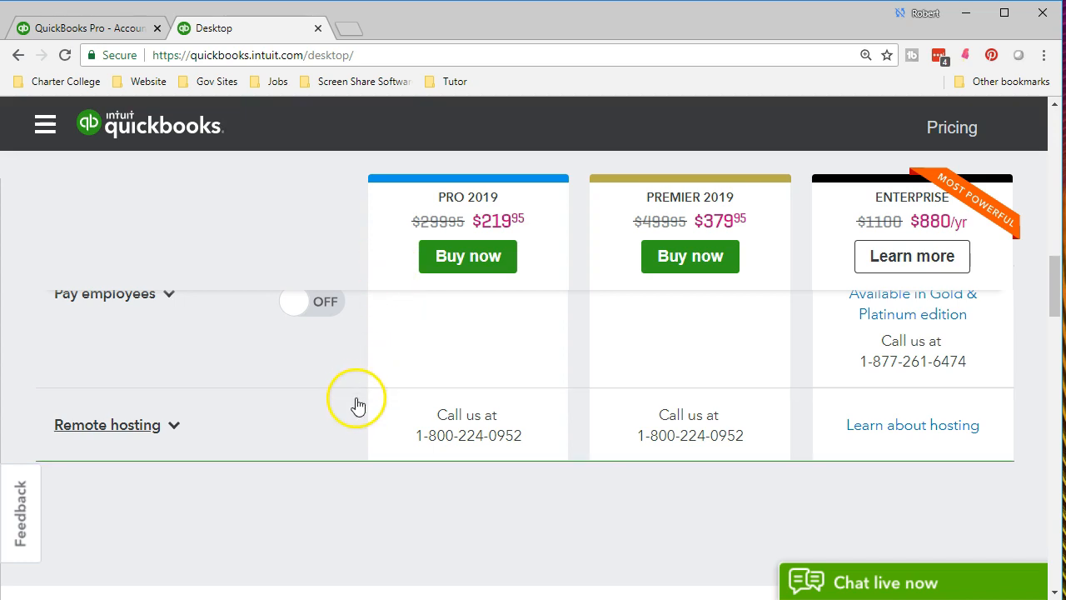
mouse_move(357, 418)
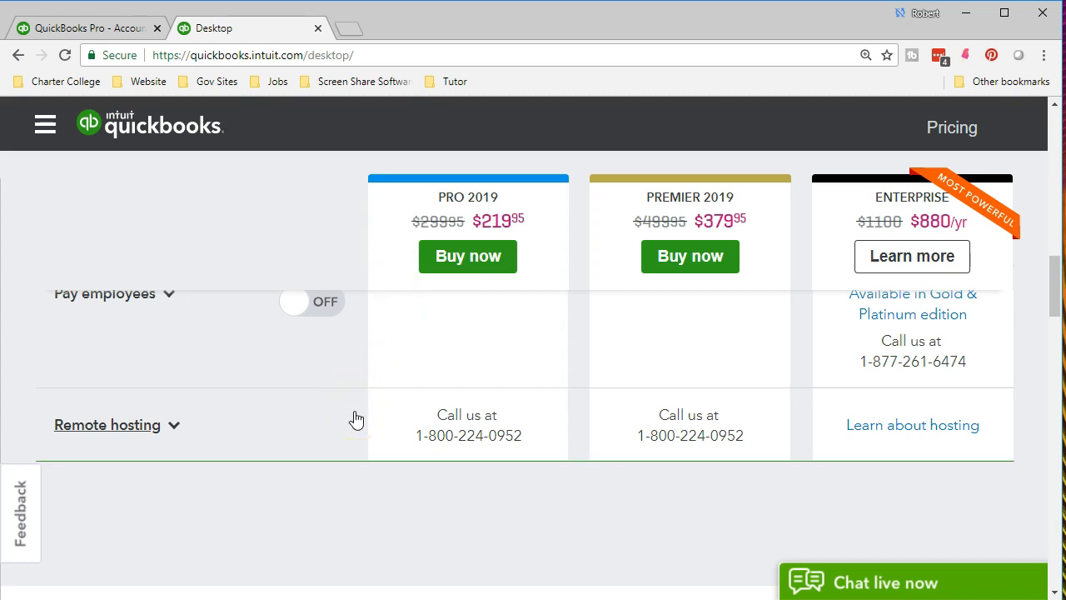
mouse_move(397, 491)
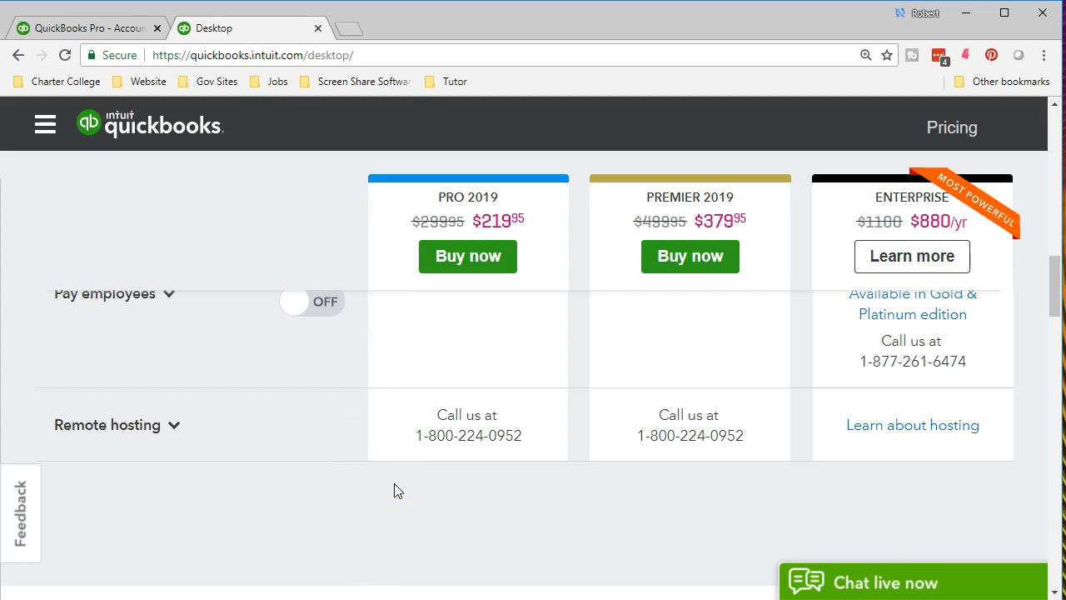